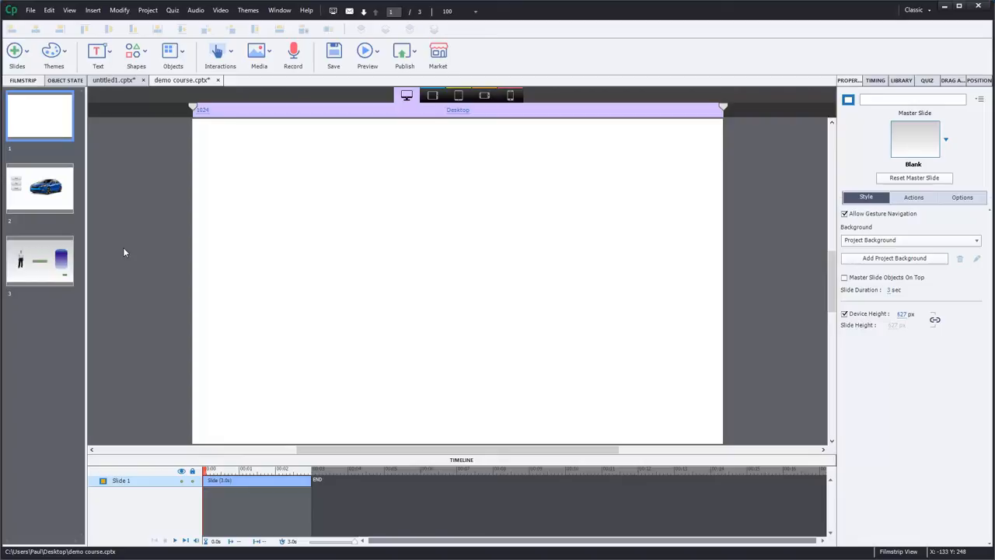
mouse_move(141, 227)
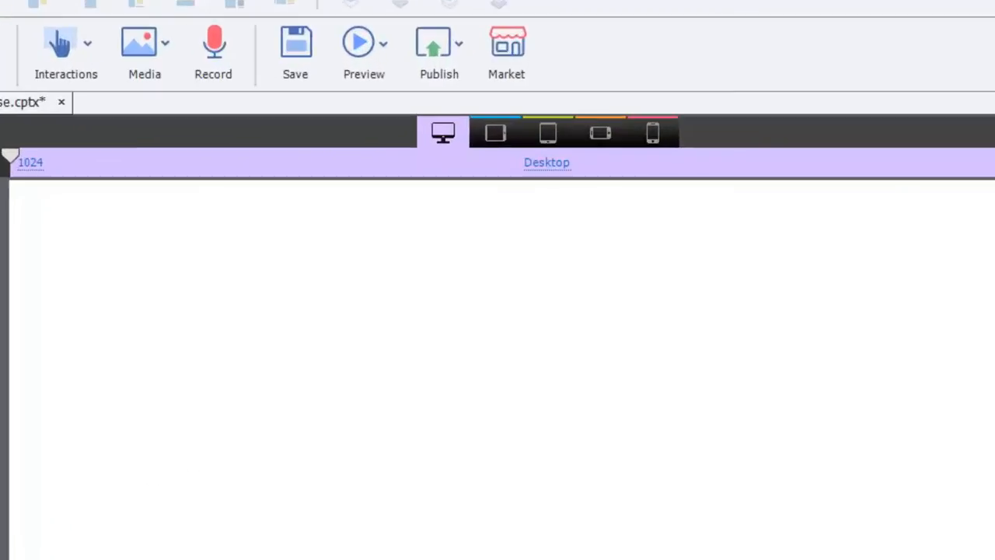
Add a text button to the first slide and show its position and size settings.
click(88, 45)
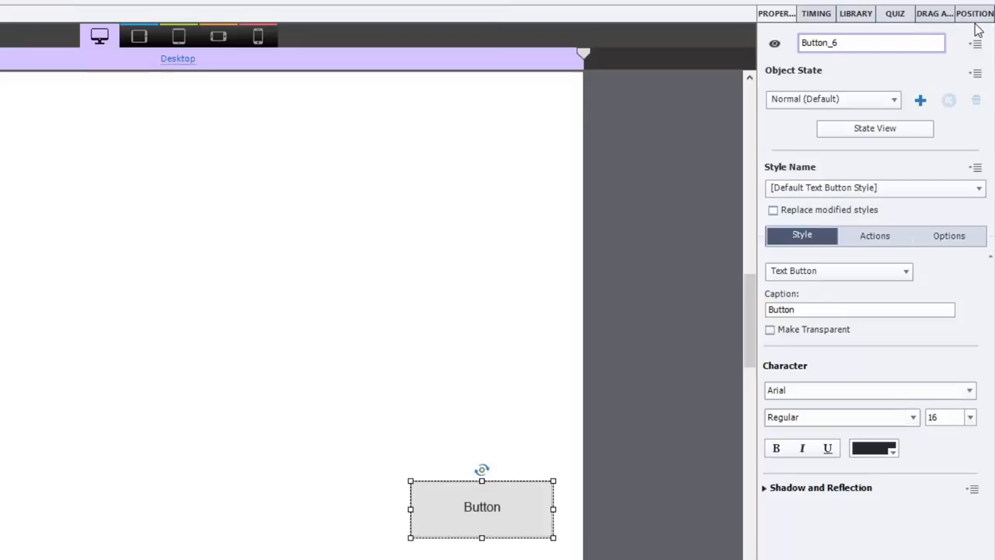
click(986, 13)
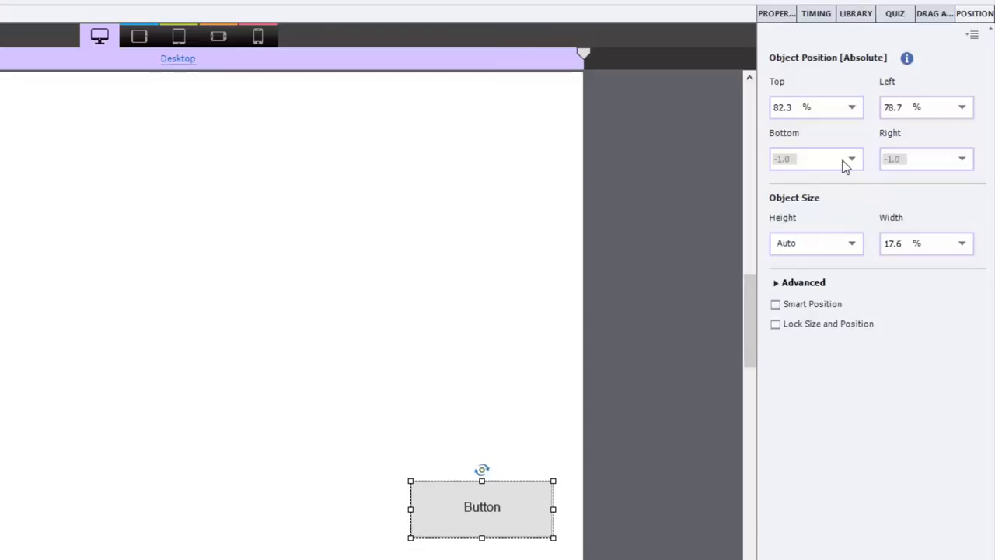
Anchor the button 10% from the slide's bottom and 5.0% from its right edge.
click(850, 158)
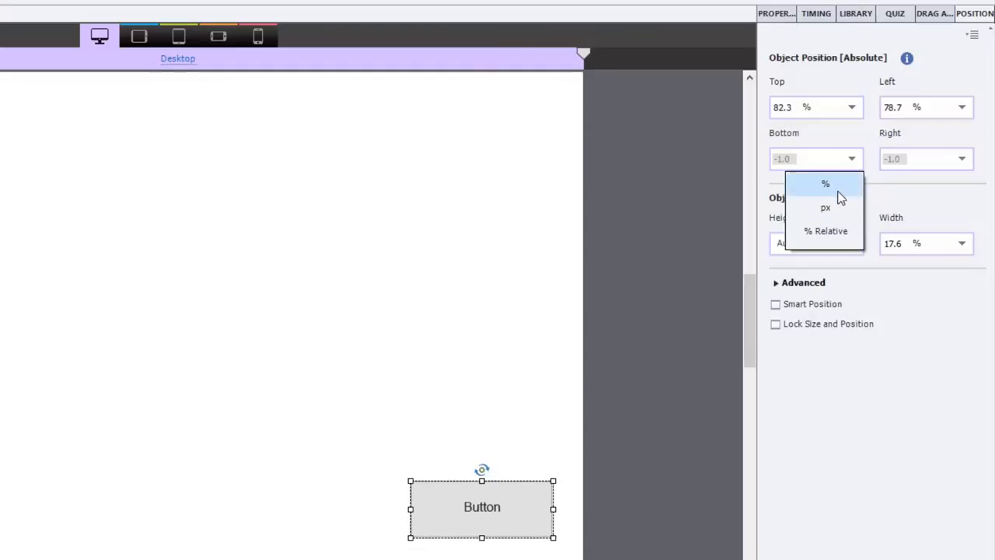
click(825, 184)
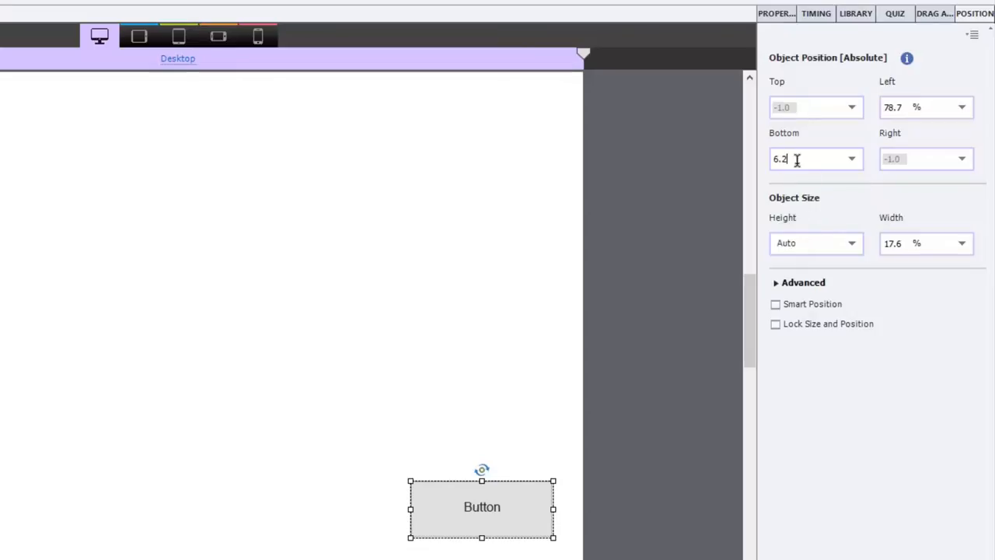
text(10.0 %)
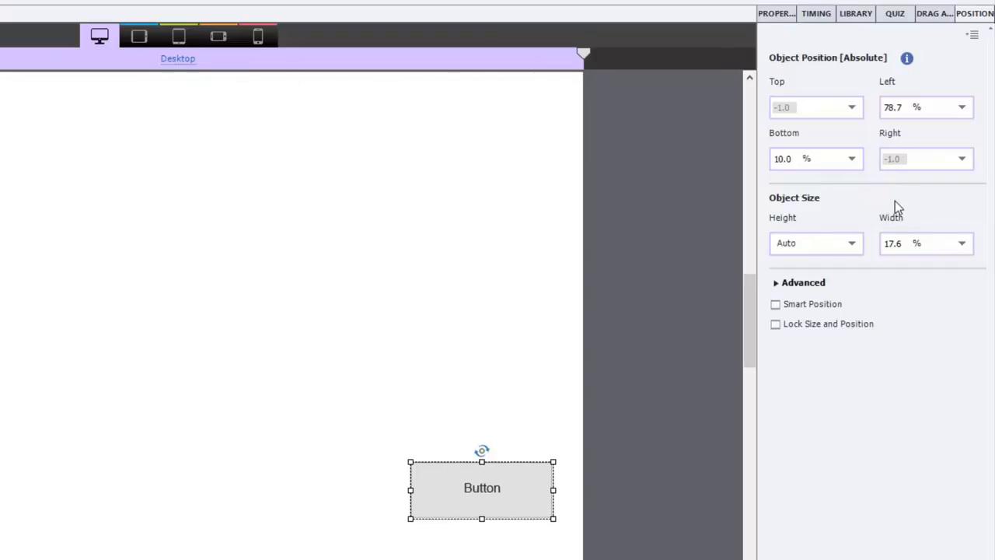
click(179, 37)
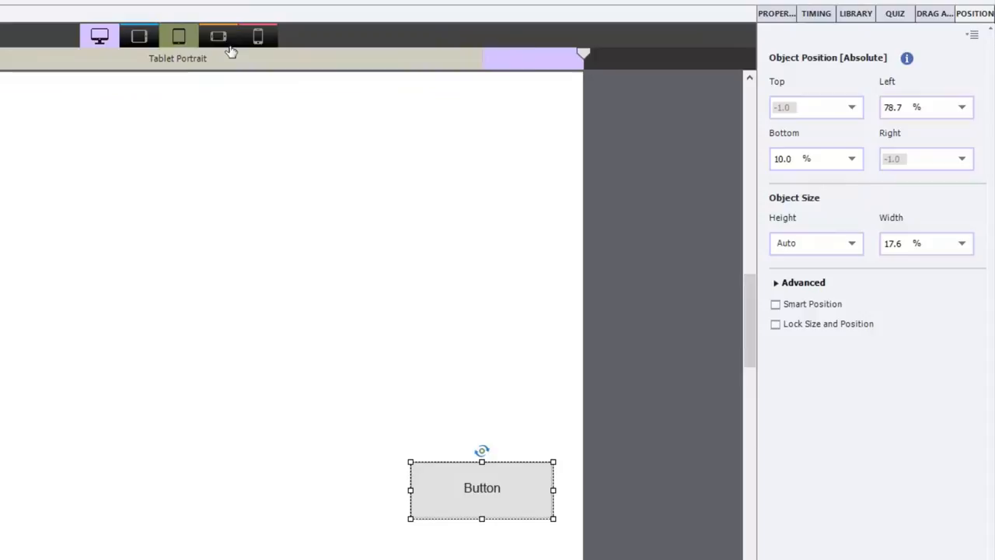
click(98, 35)
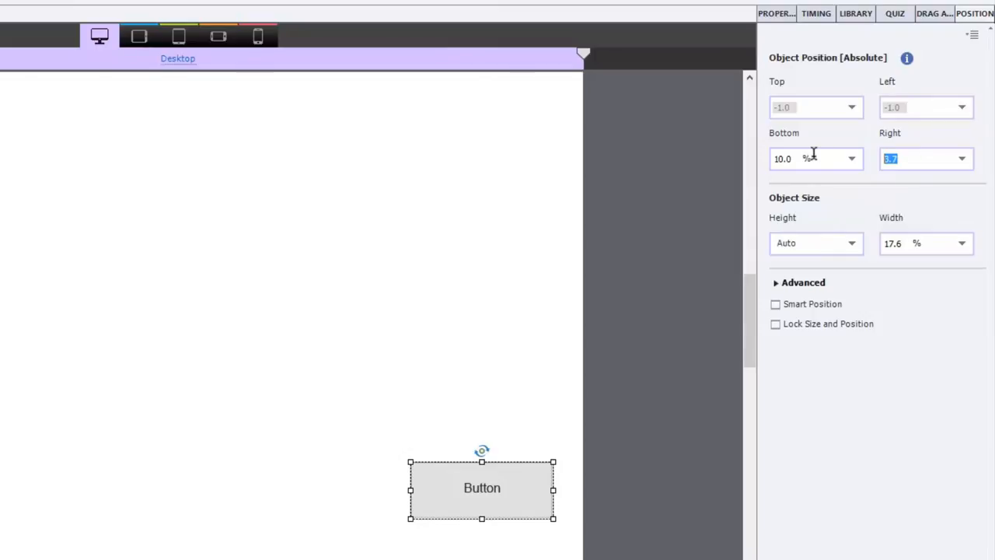
text(5.0 %)
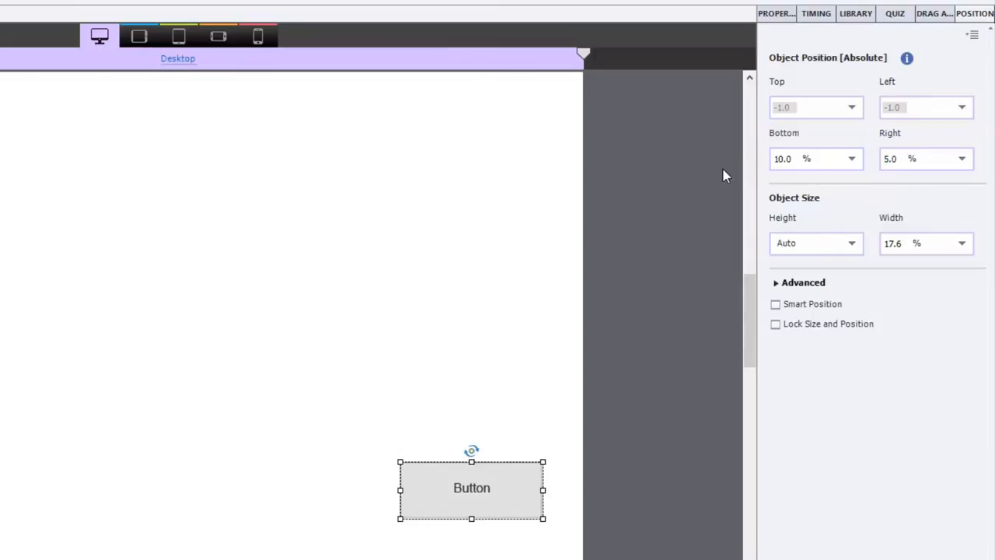
Check the button's placement on tablet and mobile breakpoints, then return to the desktop layout properties.
click(177, 36)
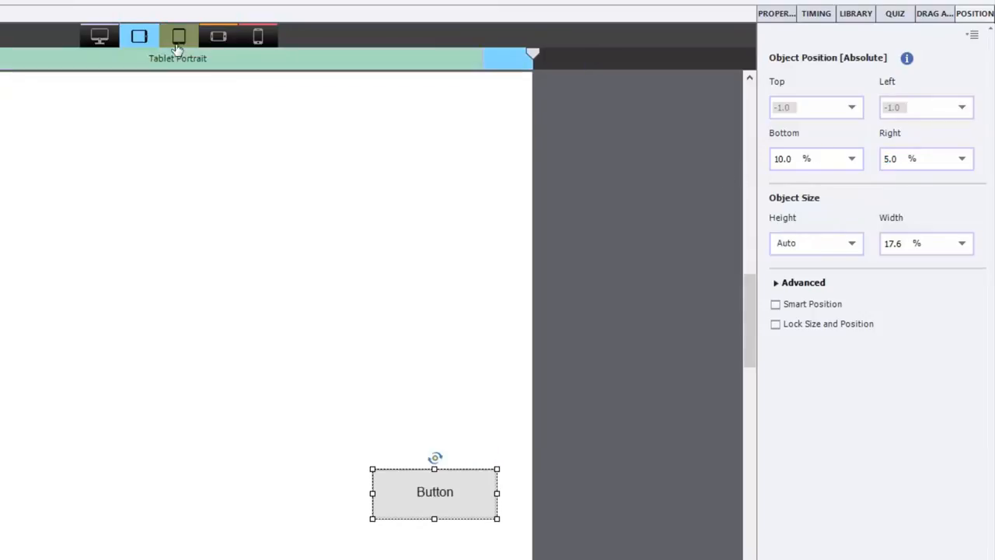
click(257, 34)
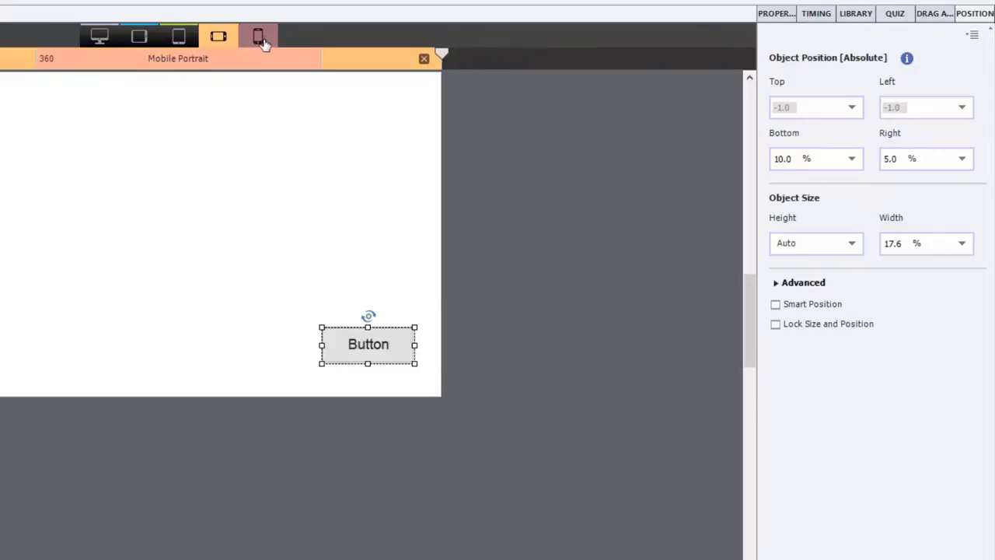
click(99, 34)
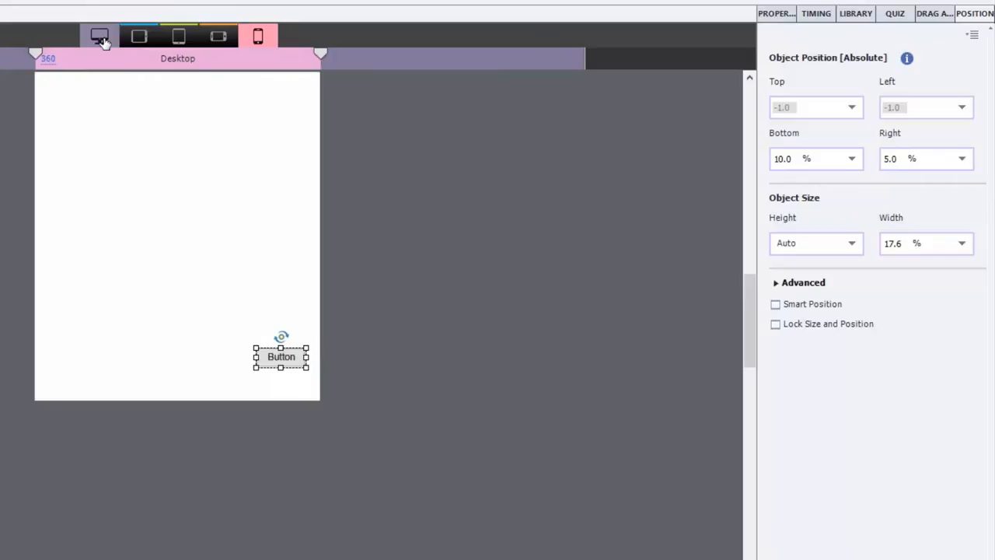
click(141, 36)
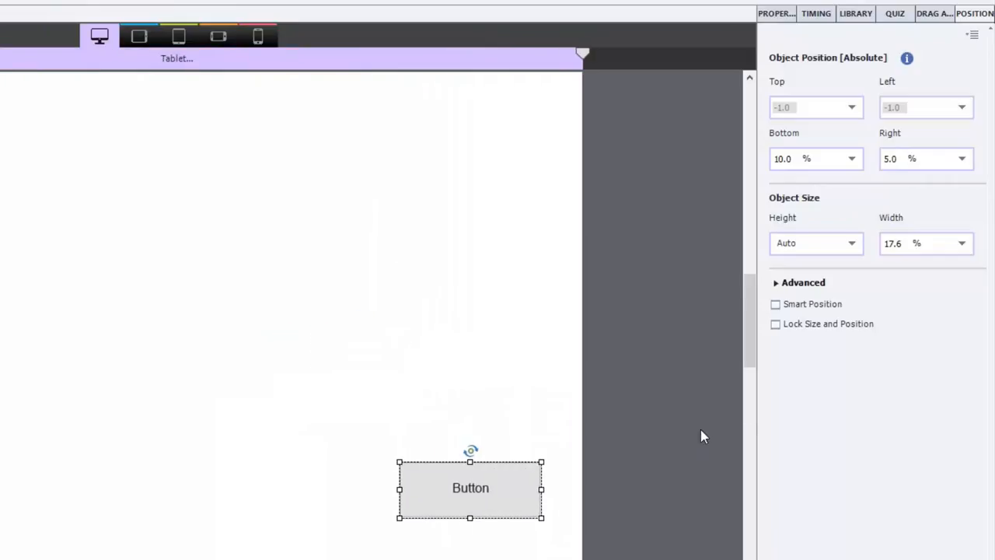
click(100, 36)
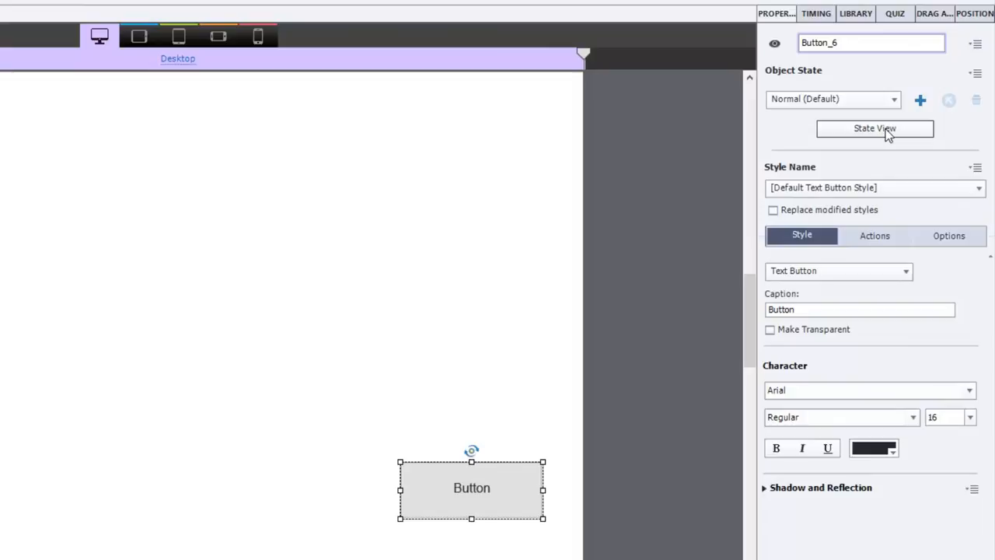
mouse_move(787, 10)
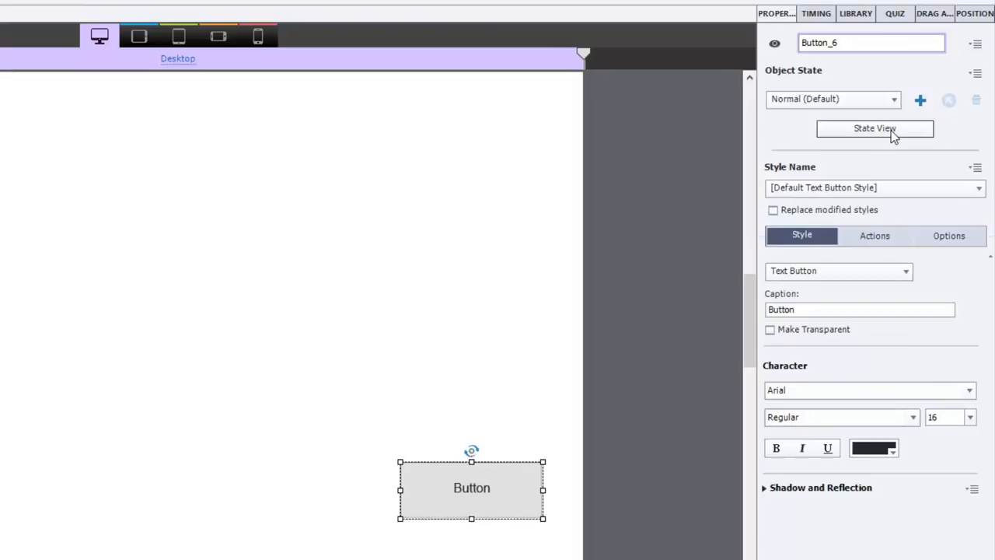
Show Button_6's Normal, RollOver and Down states in State View.
click(875, 128)
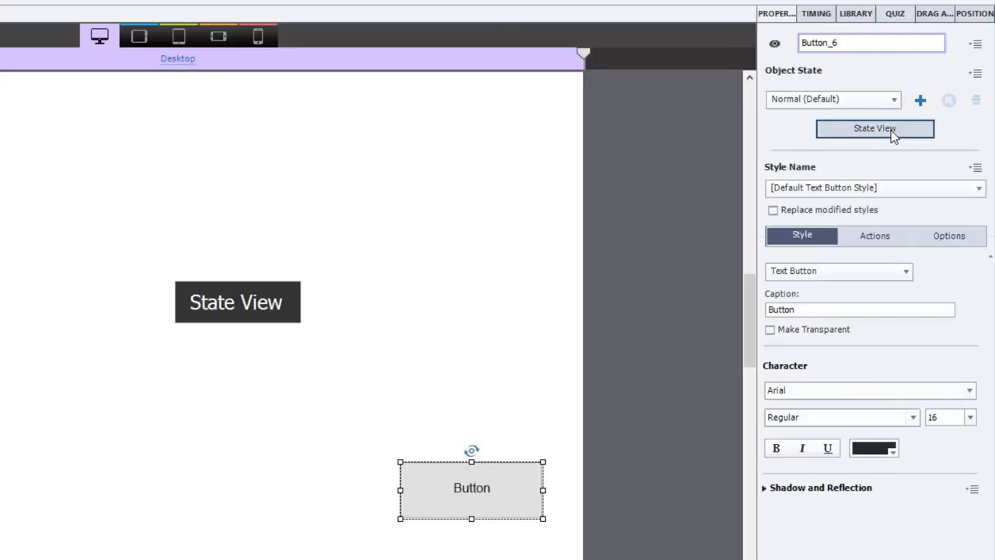
click(875, 128)
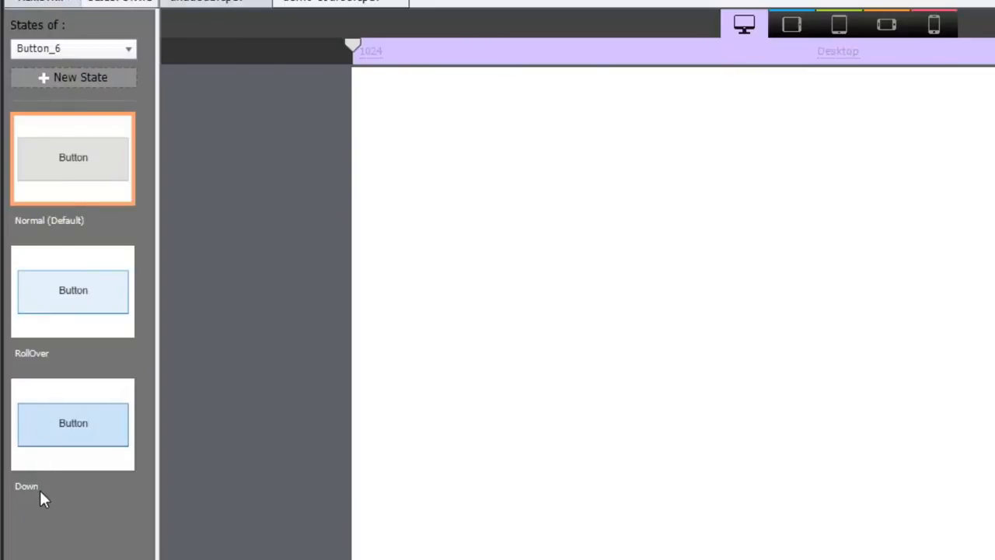
mouse_move(74, 91)
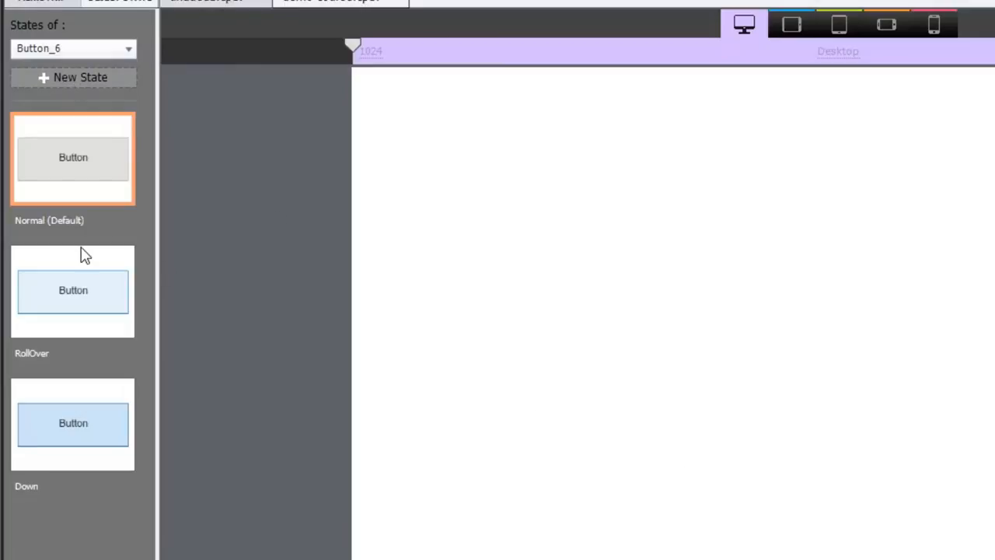
mouse_move(142, 187)
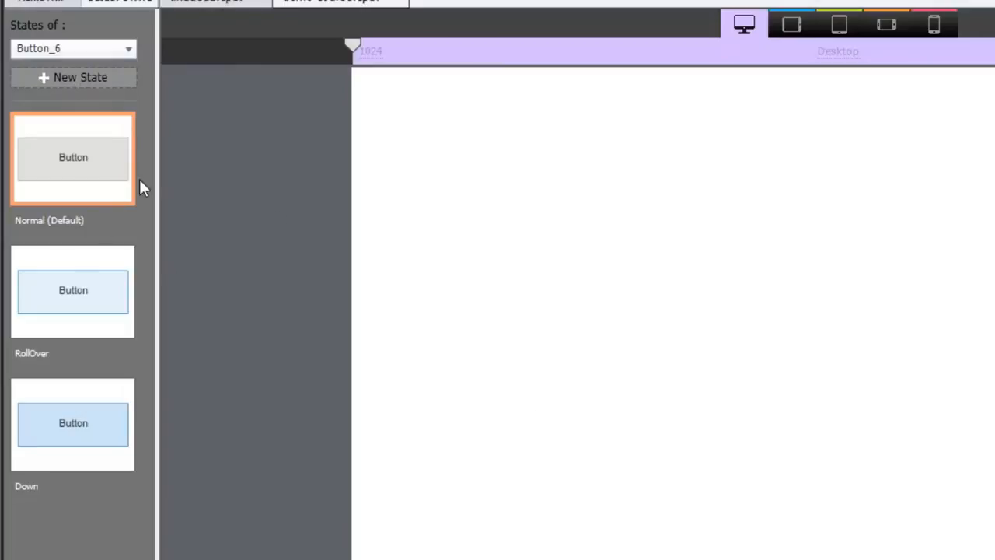
mouse_move(88, 163)
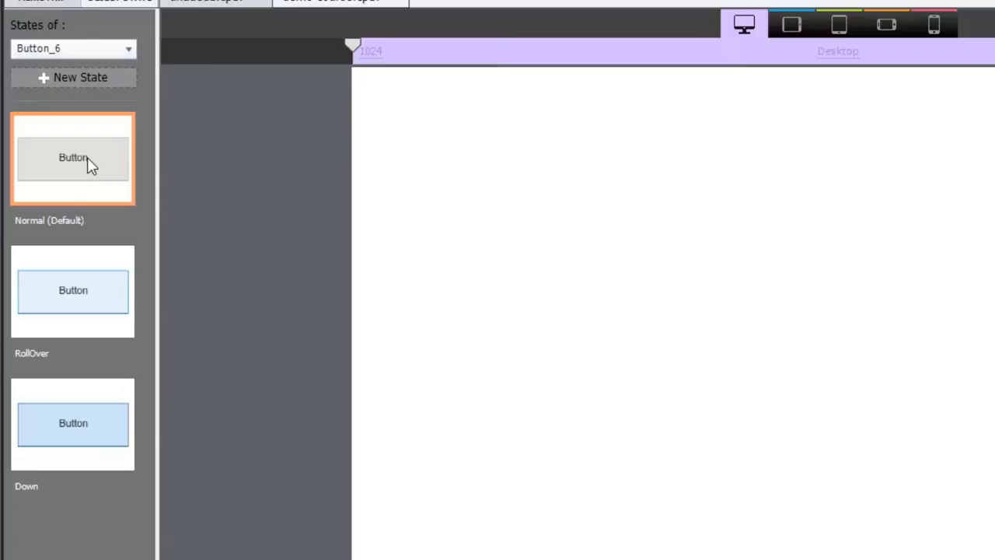
mouse_move(84, 446)
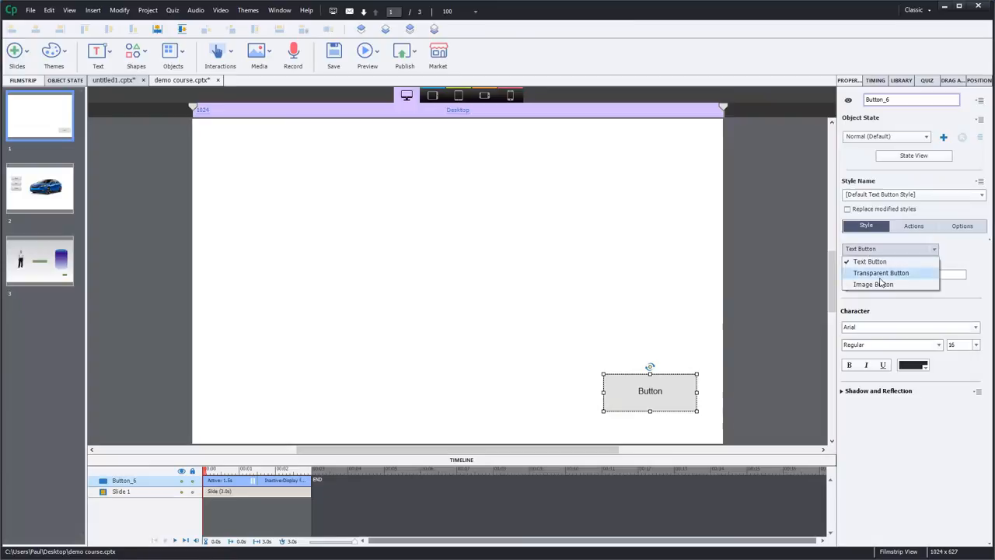
Make Button_6 a transparent button and reopen its states for editing.
click(878, 273)
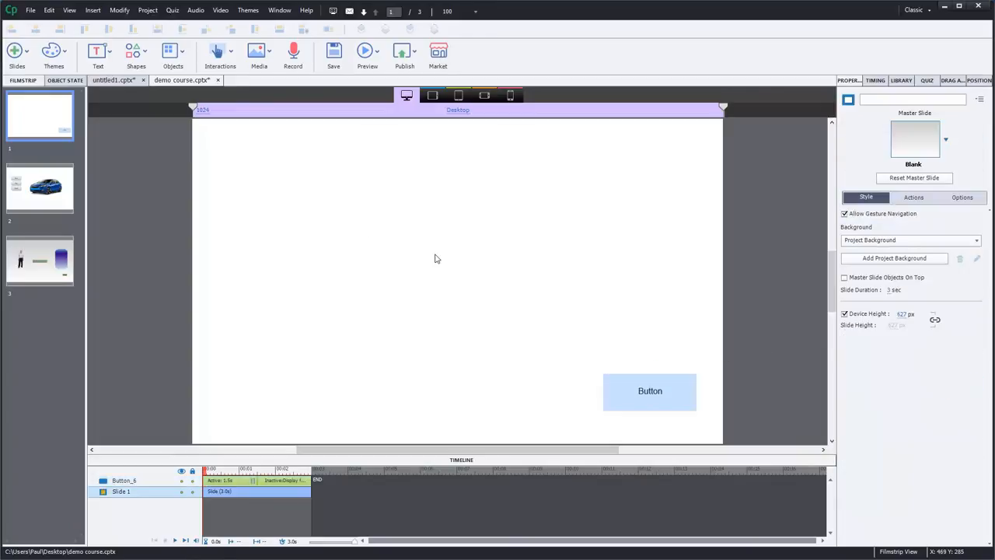
click(650, 391)
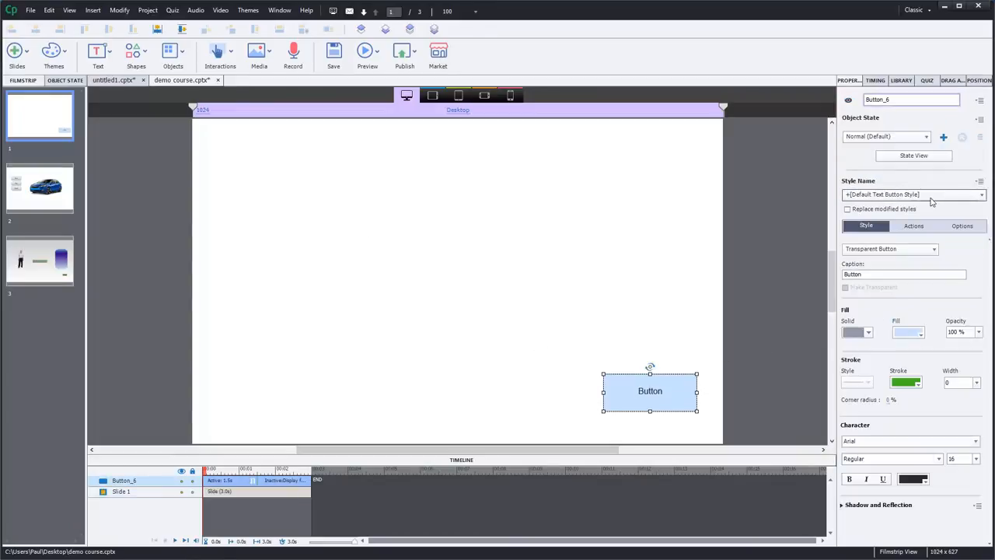
click(914, 156)
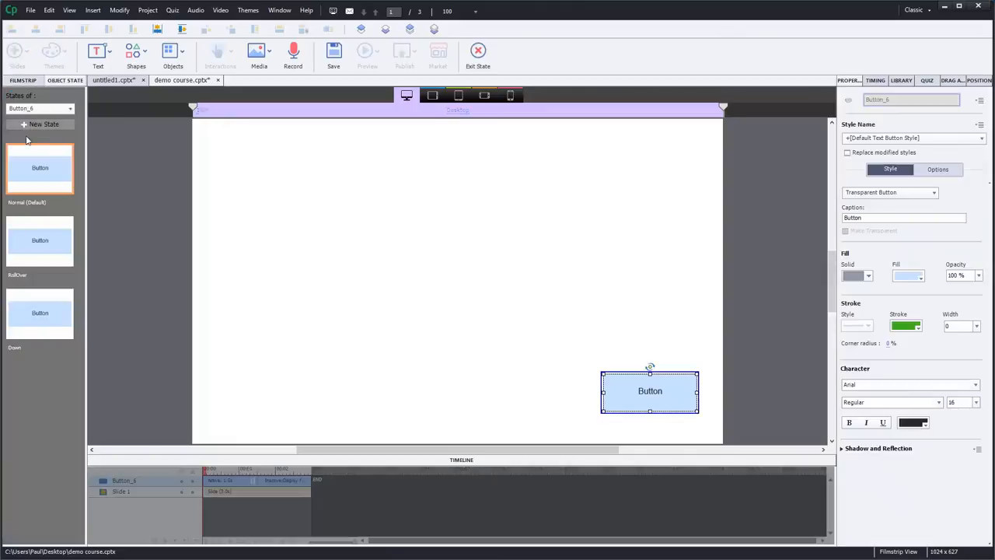
Give the button's Normal state a gradient fill with the reversed vertical direction preset.
click(39, 241)
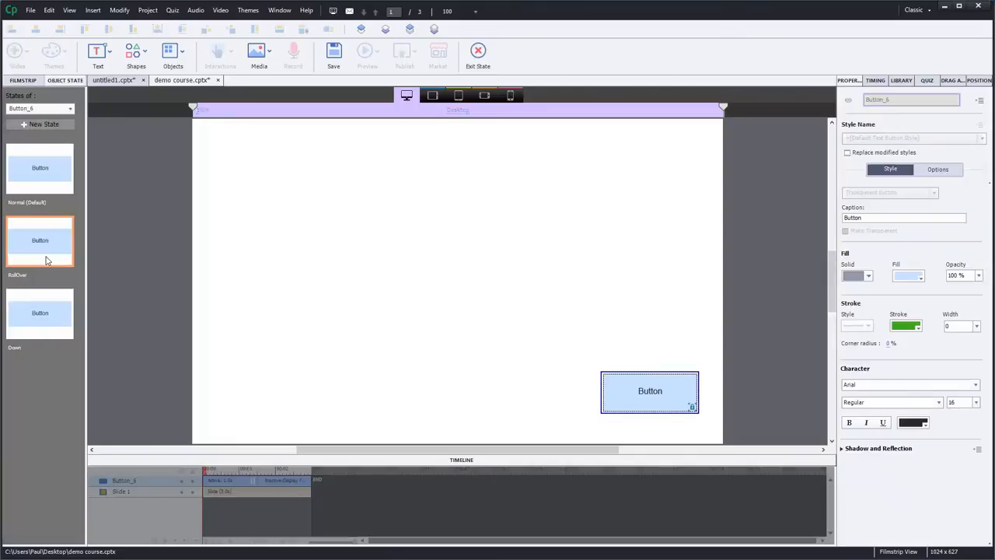
click(40, 168)
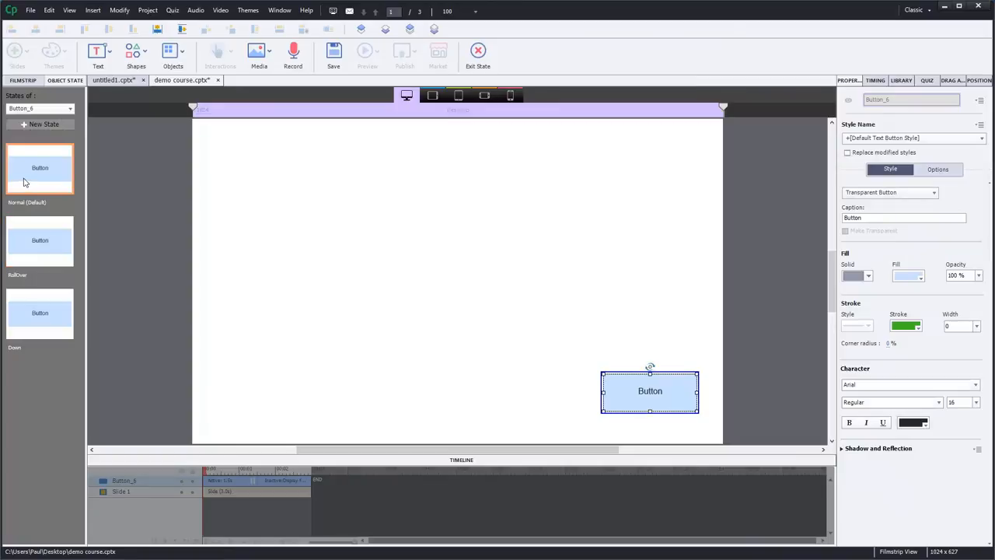
click(866, 275)
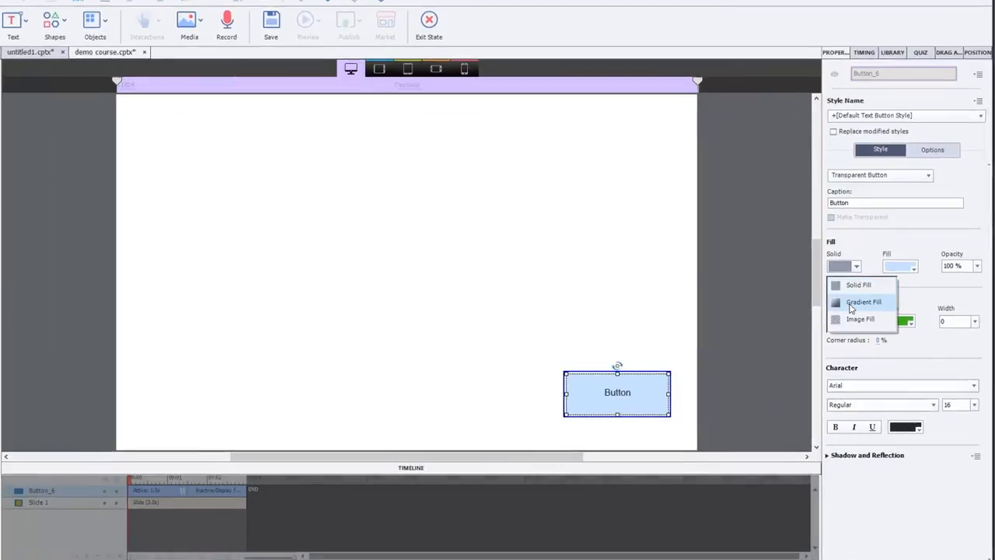
click(863, 301)
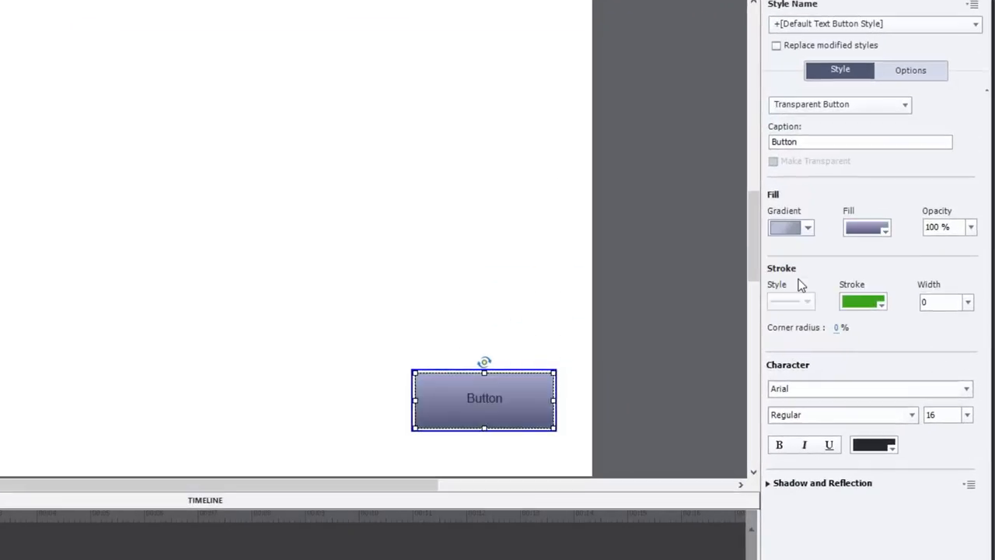
click(806, 228)
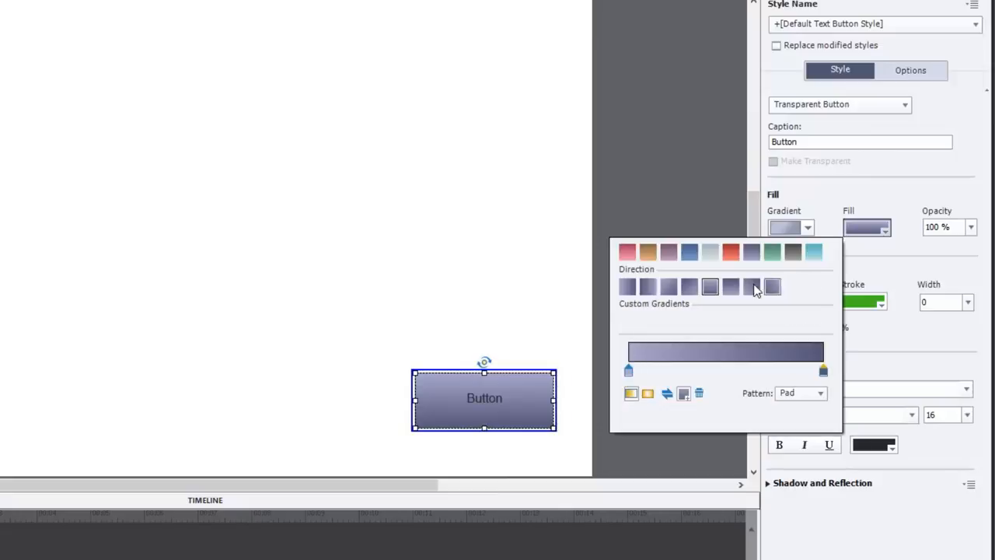
click(731, 286)
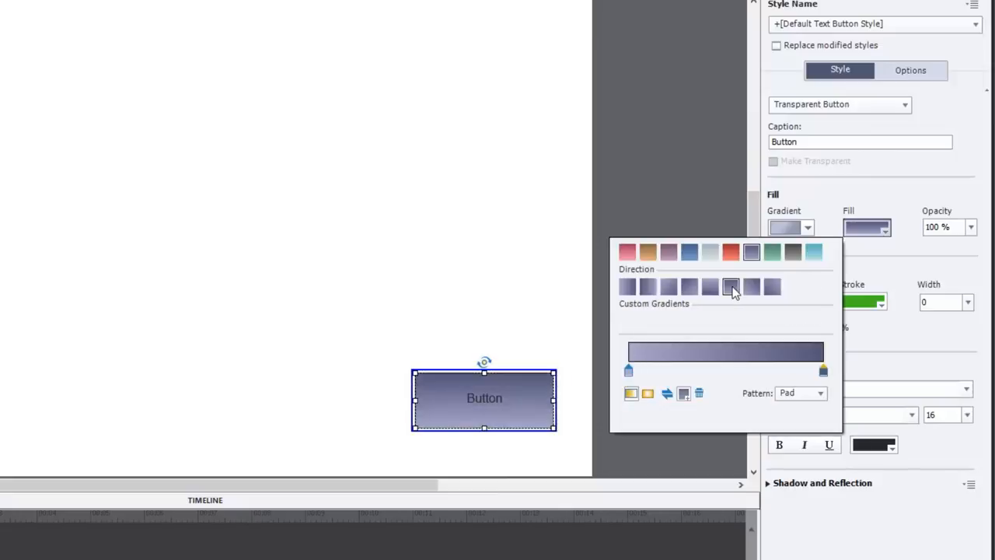
click(731, 287)
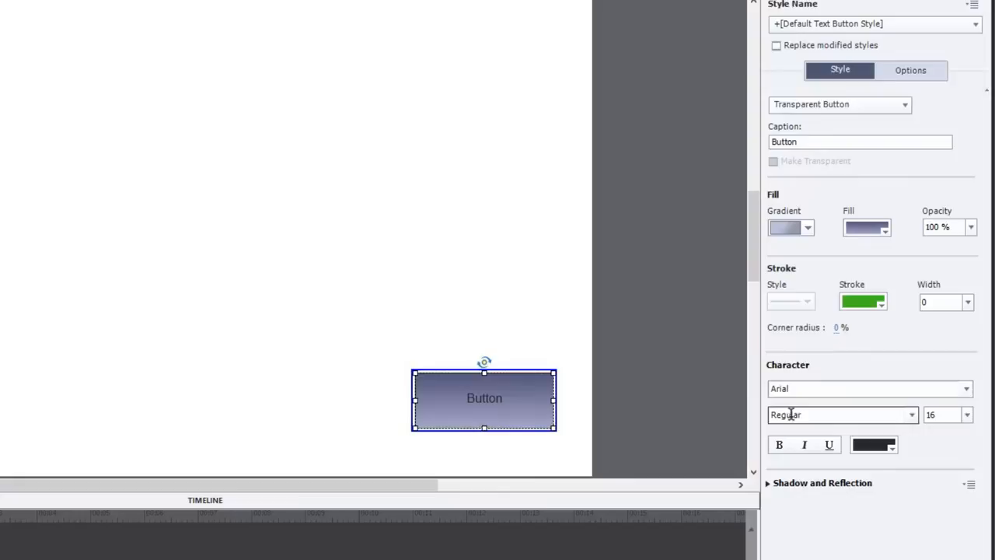
mouse_move(807, 415)
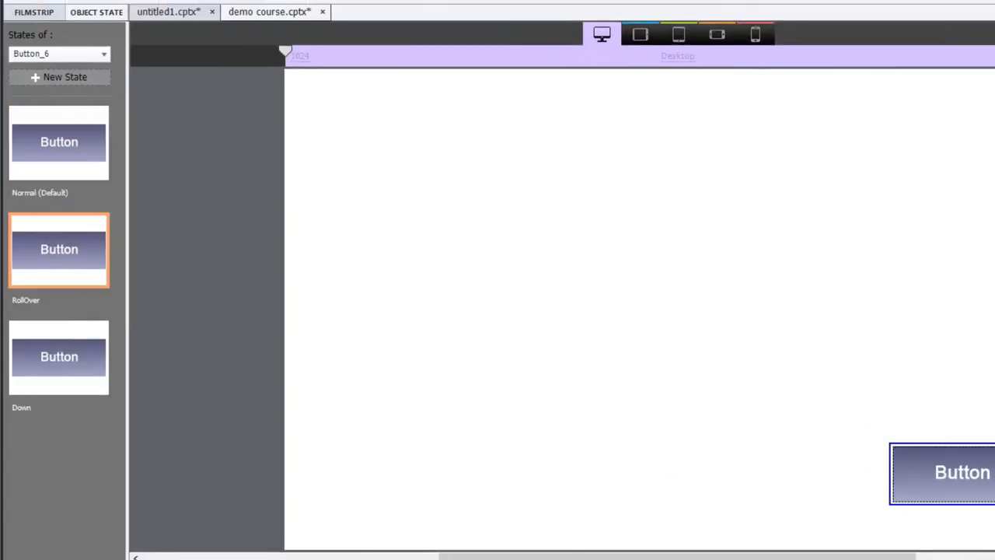
Review the gradient direction presets for the button's RollOver fill.
click(888, 242)
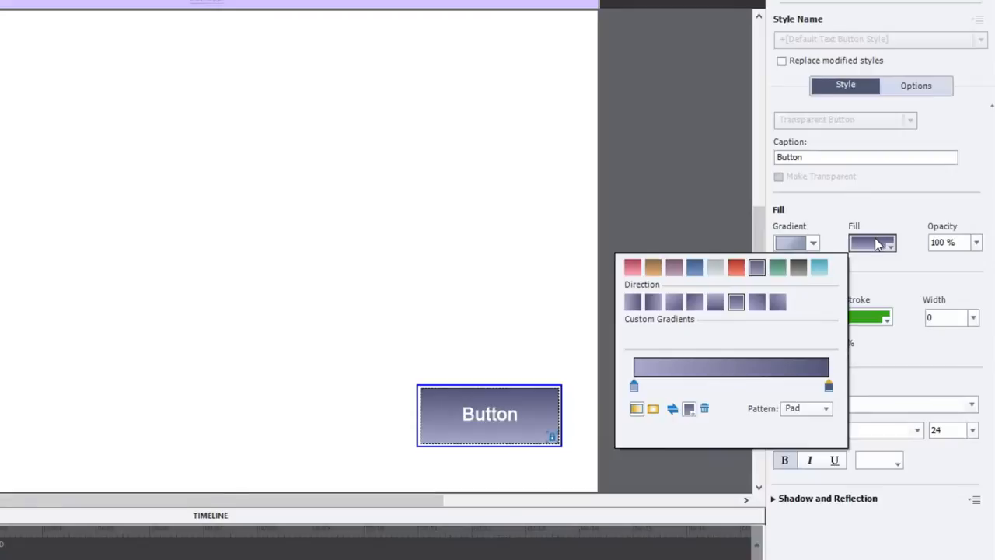
click(715, 302)
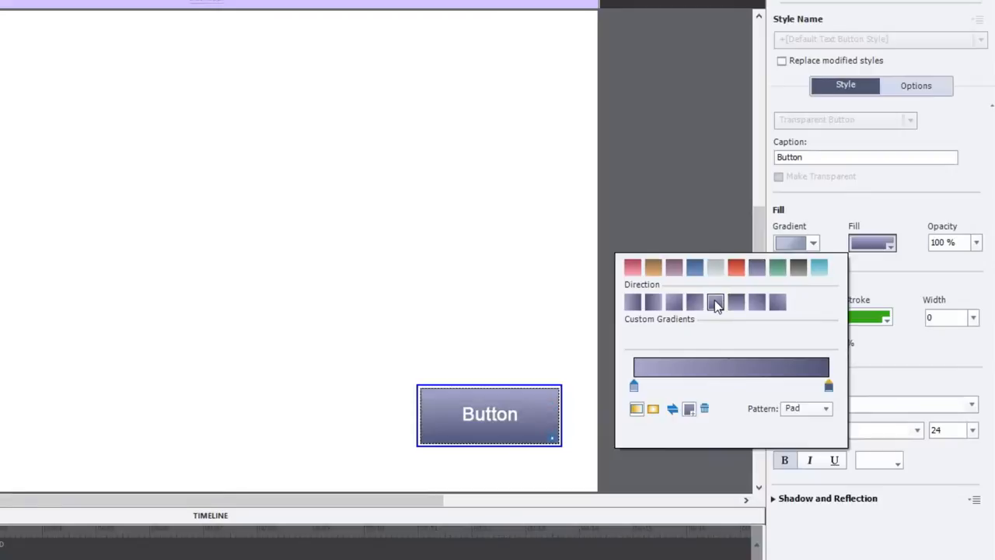
mouse_move(715, 309)
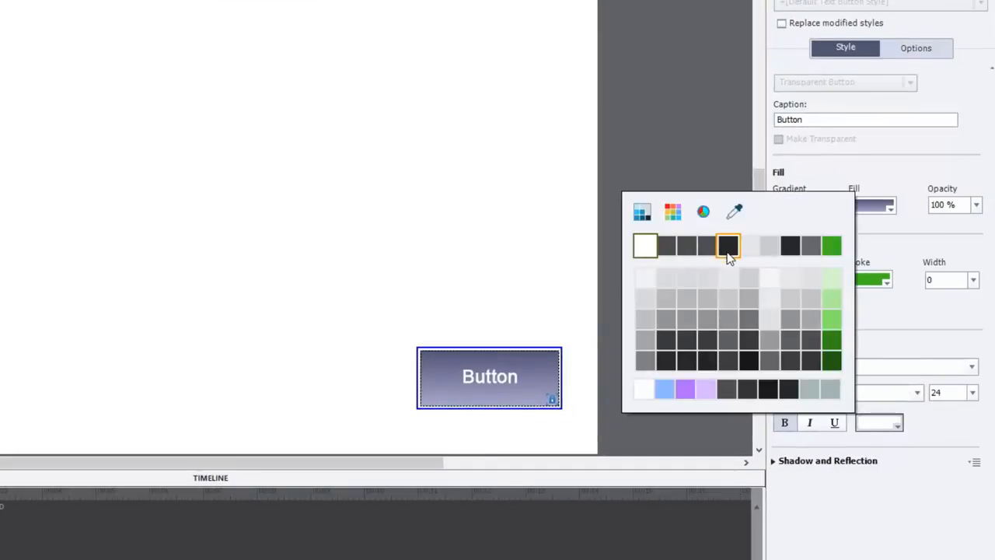
Fill the button's Down state with solid light purple from the palette's bottom row.
click(888, 205)
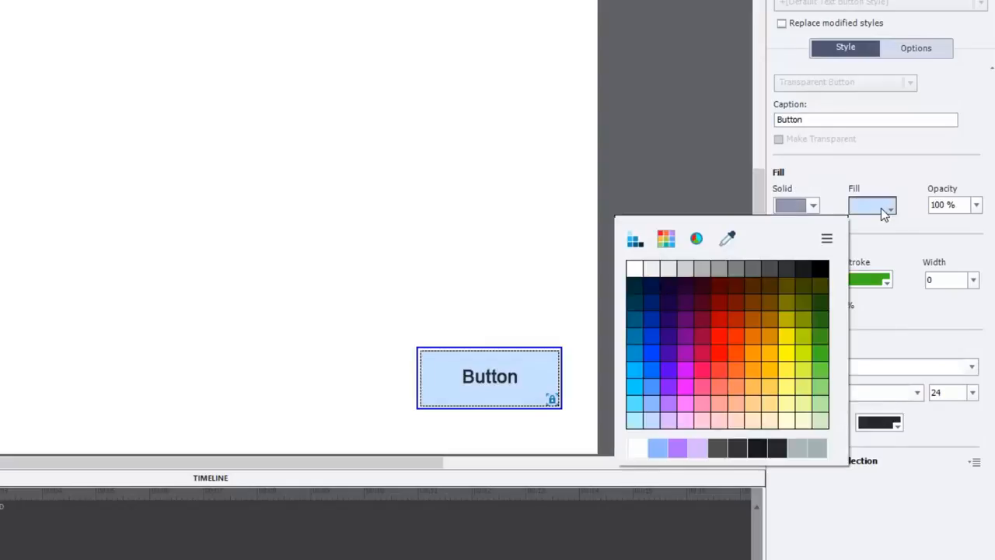
mouse_move(657, 344)
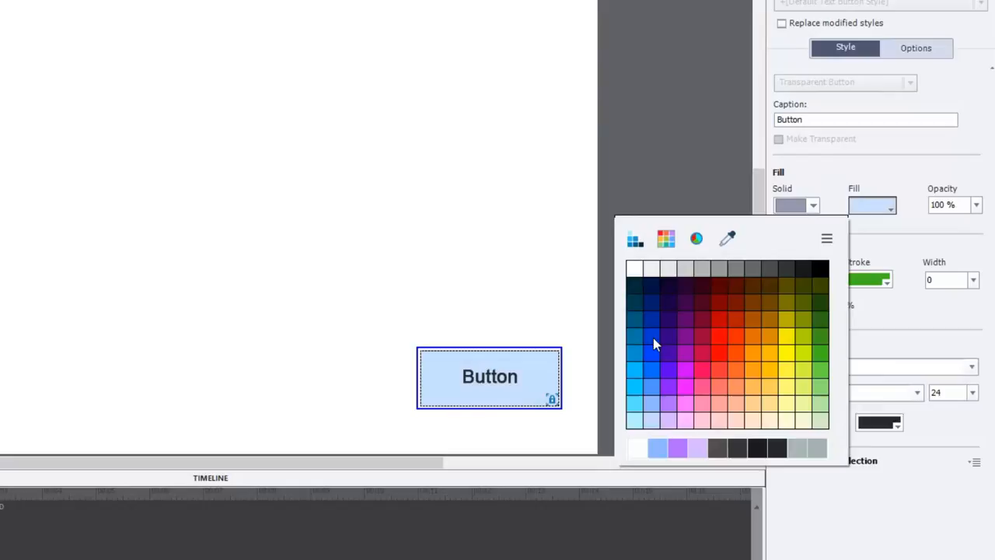
mouse_move(680, 455)
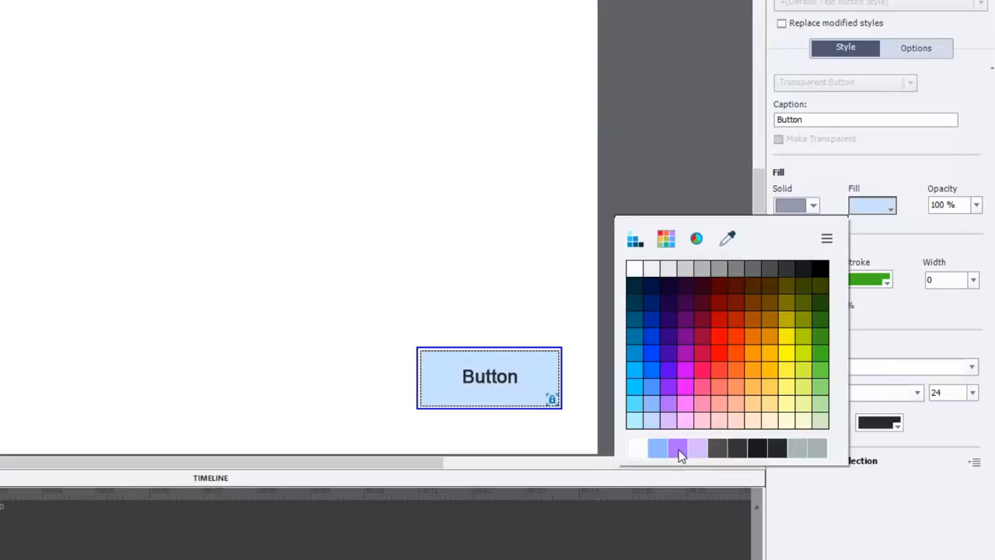
click(695, 238)
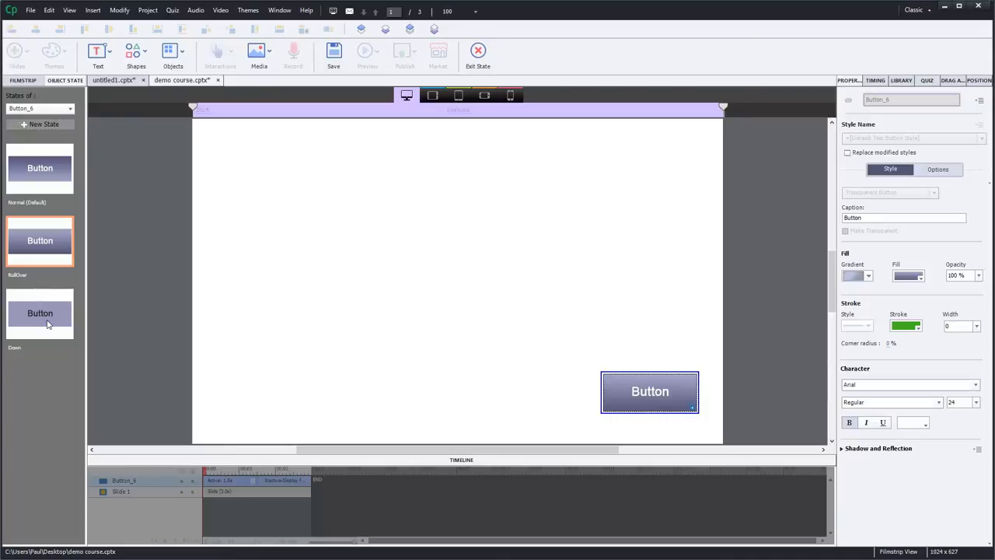
Exit state editing and show the Preview choices for the first slide.
click(39, 313)
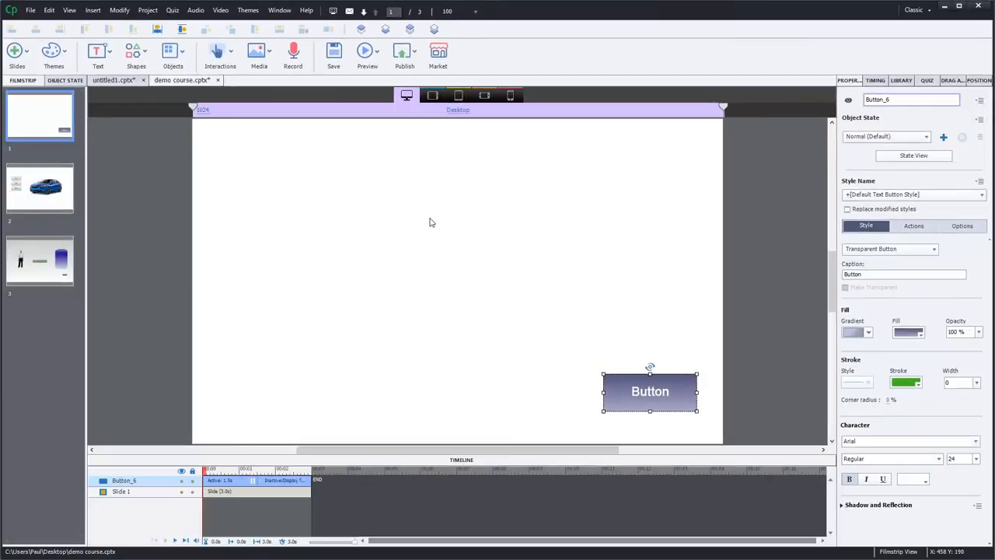
mouse_move(459, 206)
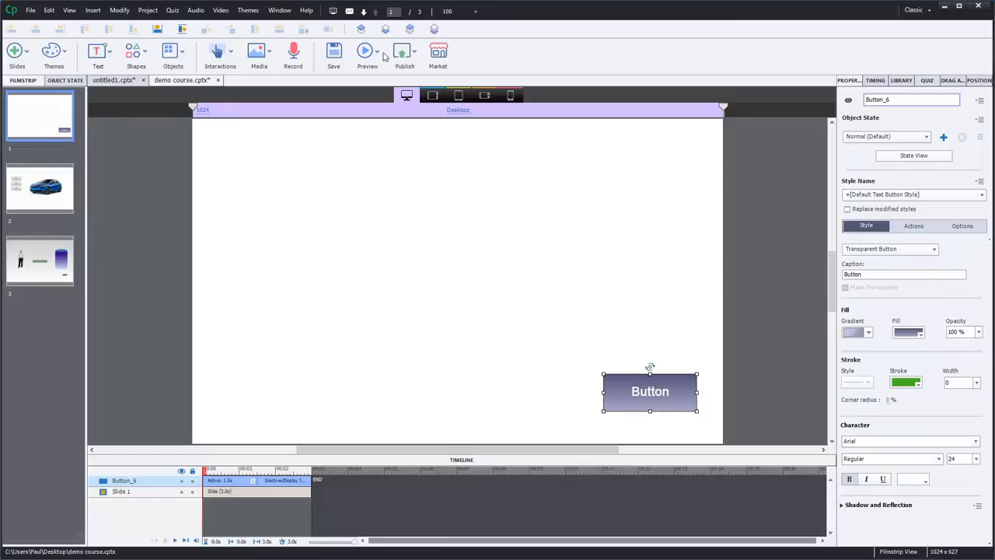
click(367, 54)
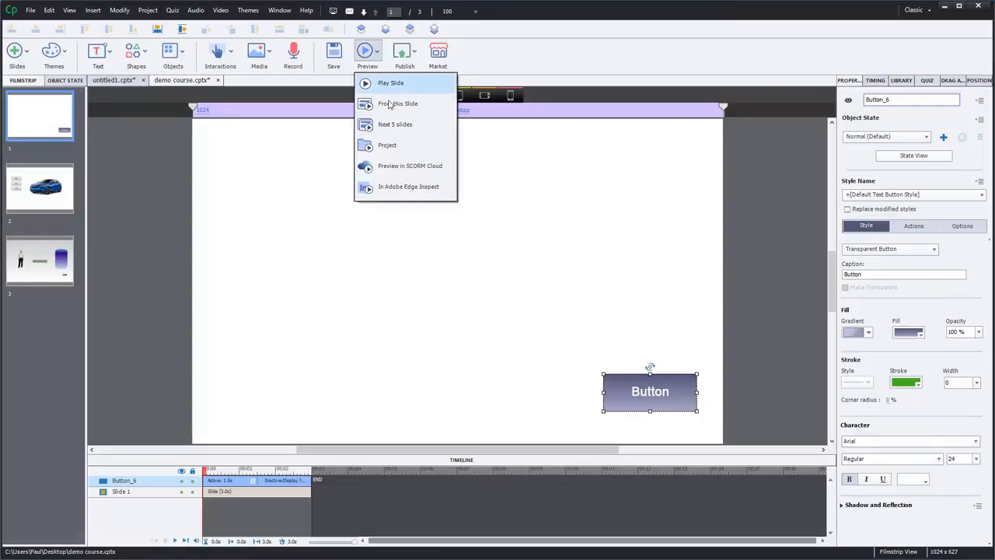
Play the slide in Chrome and press the button to check its rollover and Down looks.
click(397, 104)
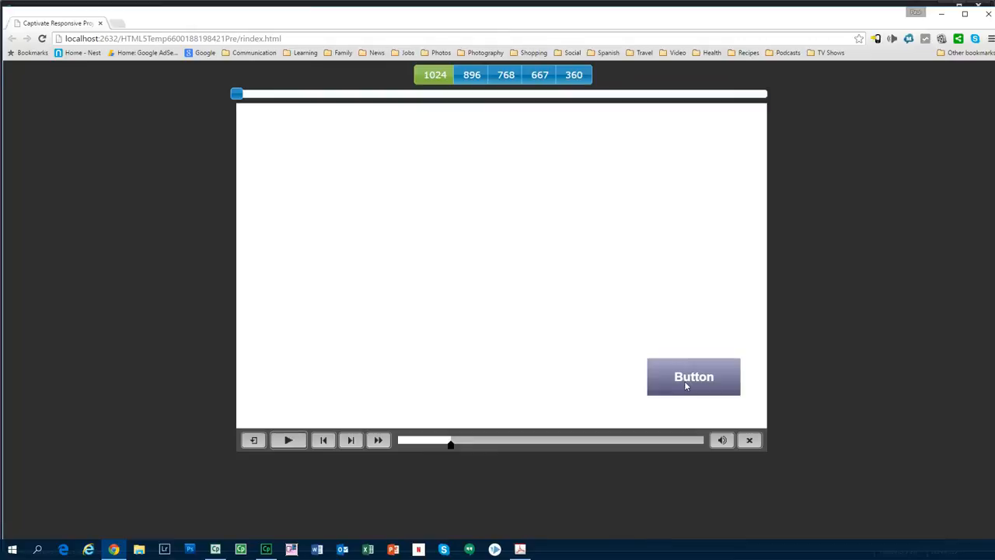
mouse_move(707, 384)
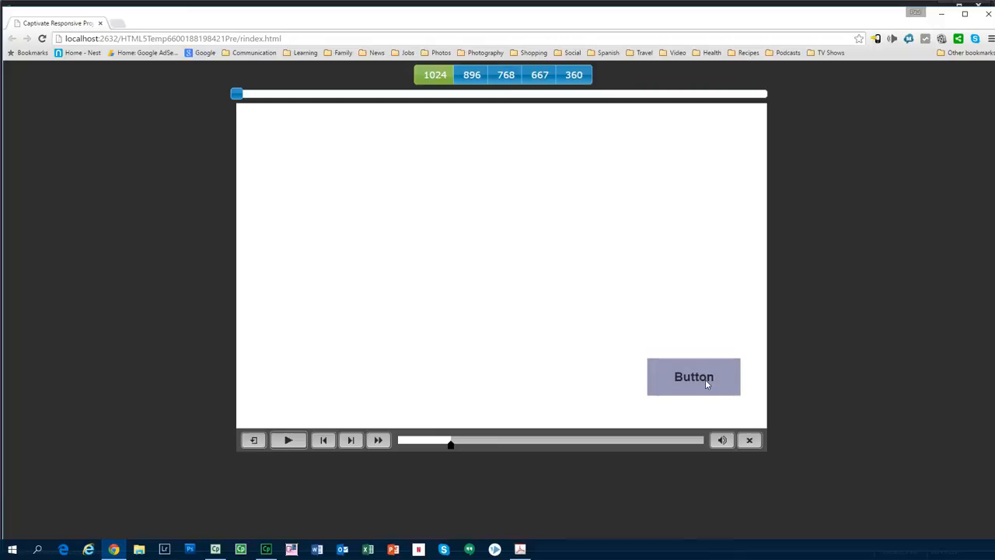
click(694, 377)
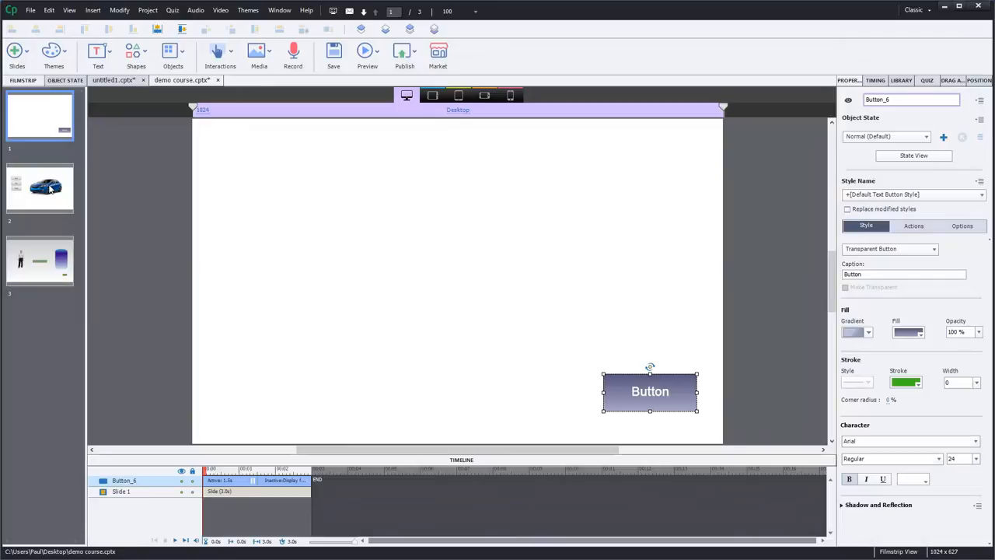
Go to slide 2 with the car and select the Blue button shape.
click(39, 188)
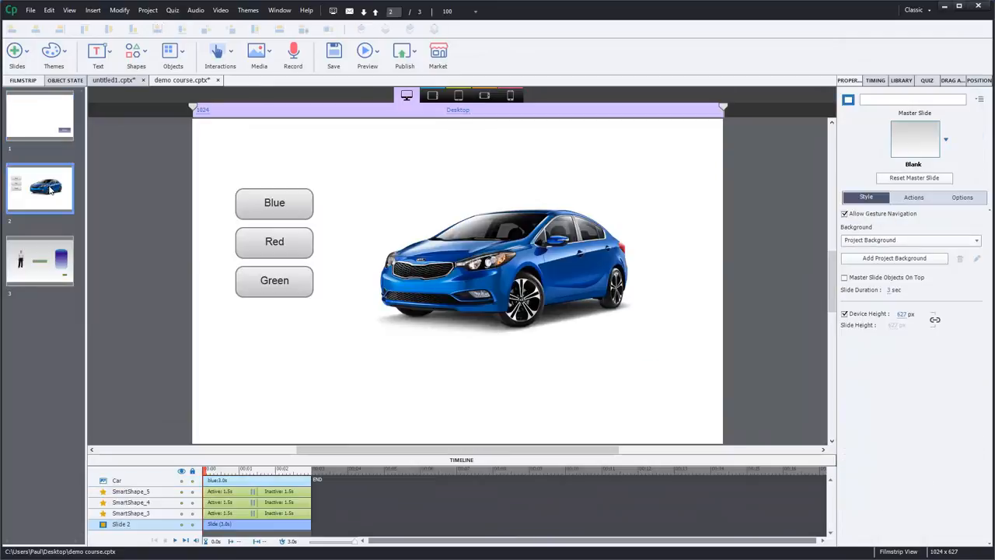
mouse_move(486, 191)
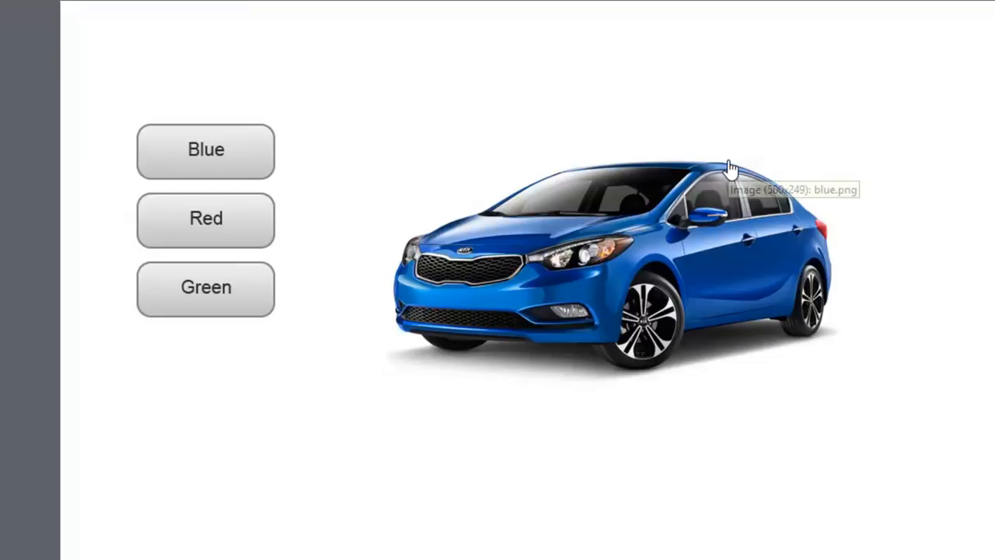
mouse_move(379, 87)
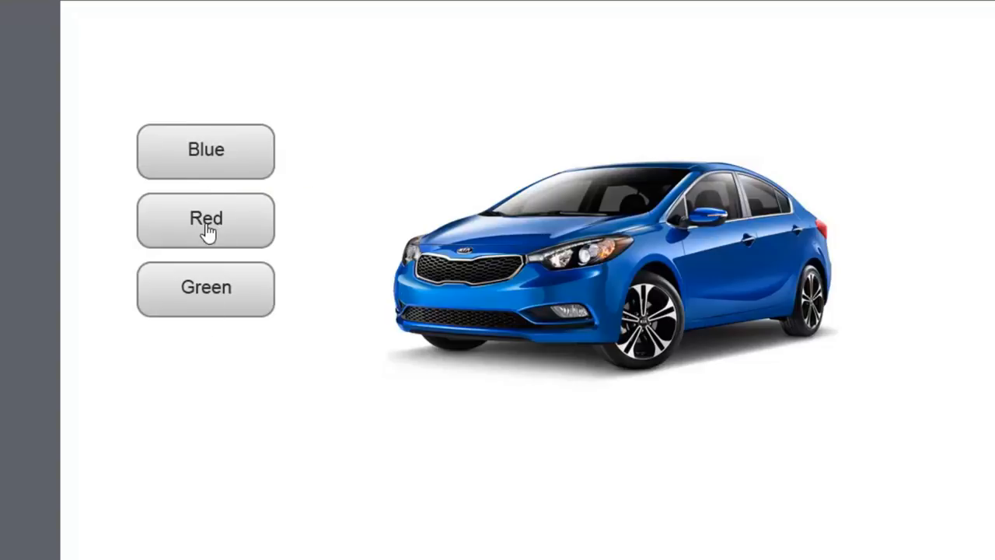
mouse_move(237, 134)
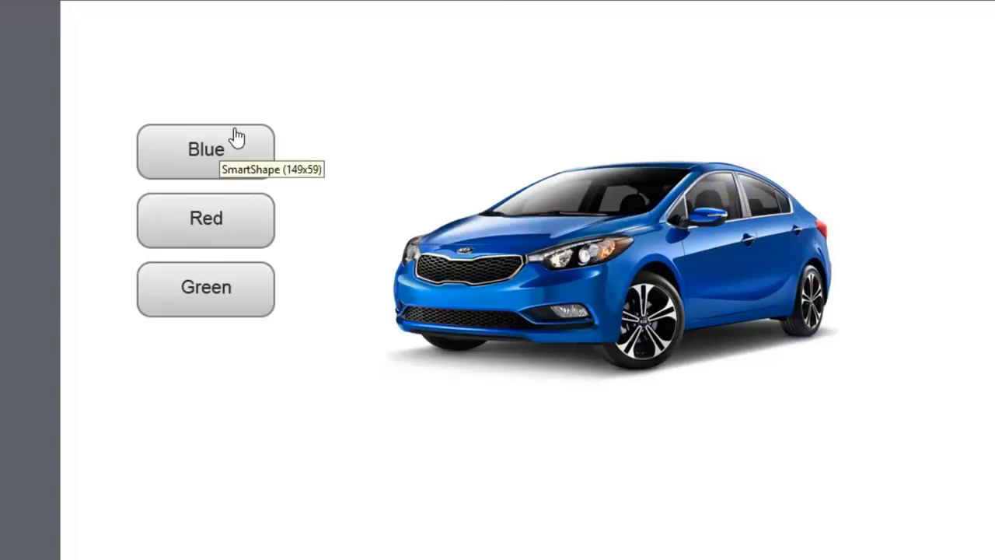
mouse_move(236, 136)
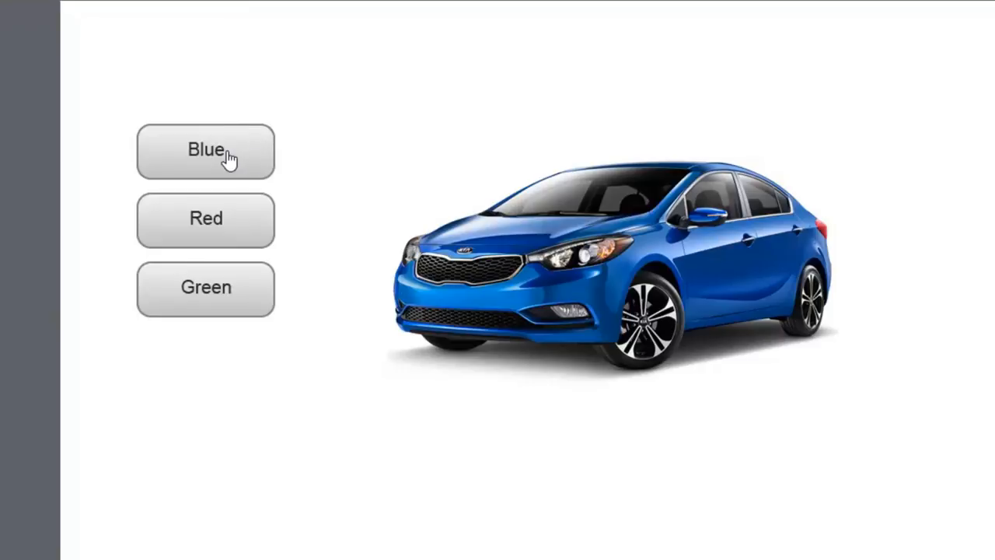
click(206, 151)
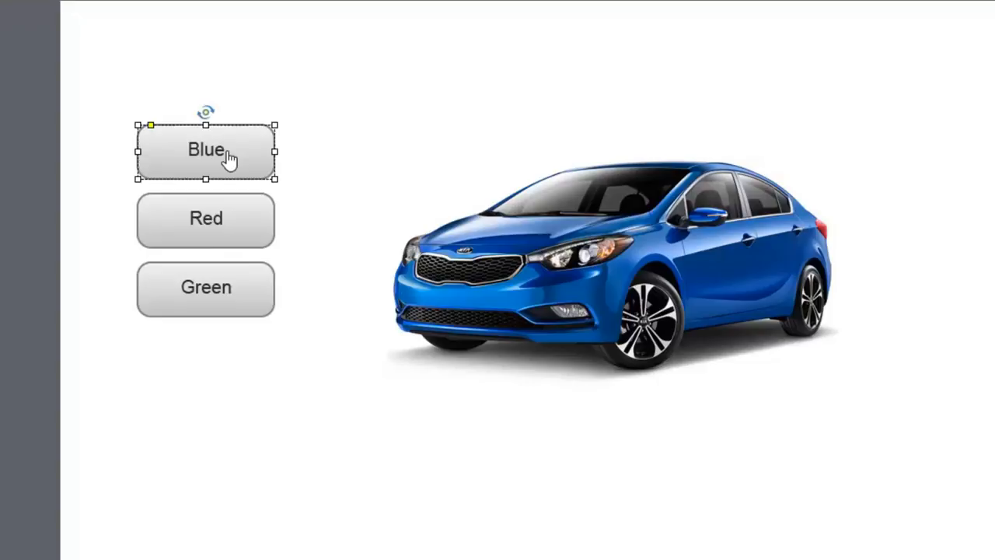
mouse_move(242, 248)
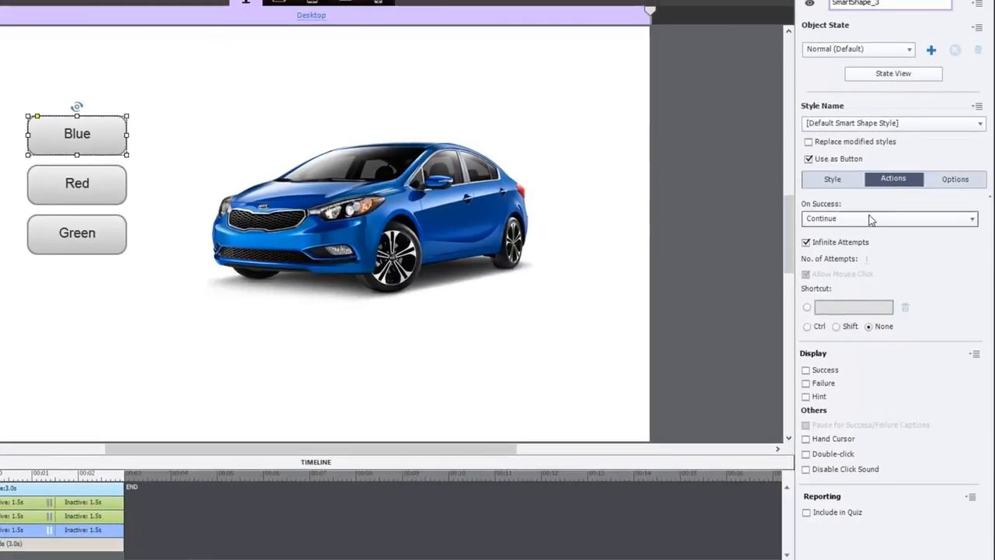
Set the Green button's On Success action to Change State of Car, state Green.
click(890, 218)
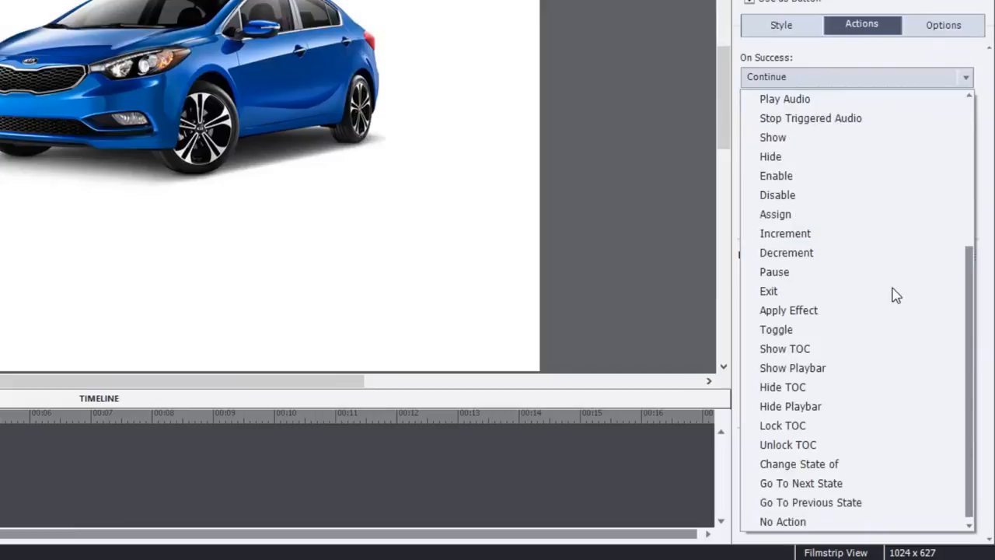
mouse_move(838, 253)
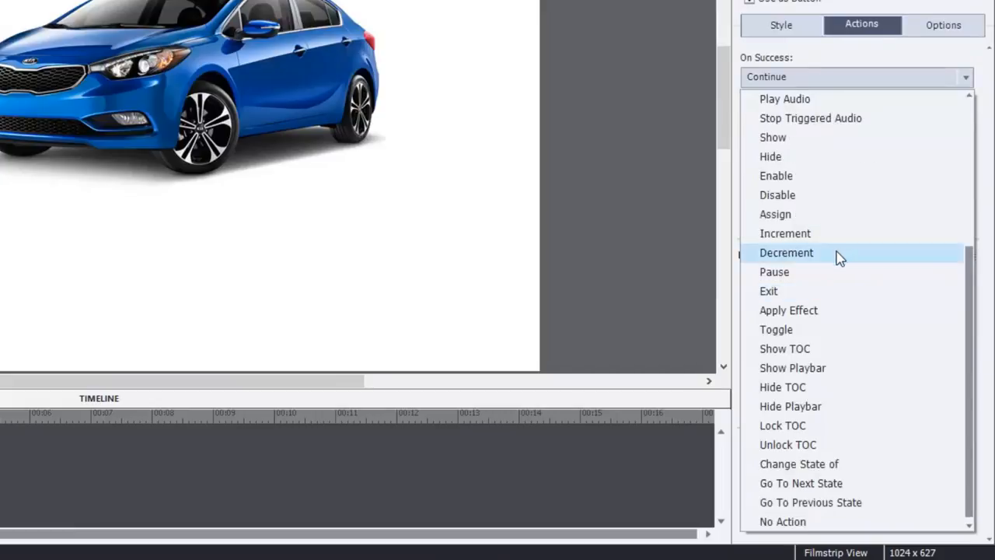
mouse_move(848, 464)
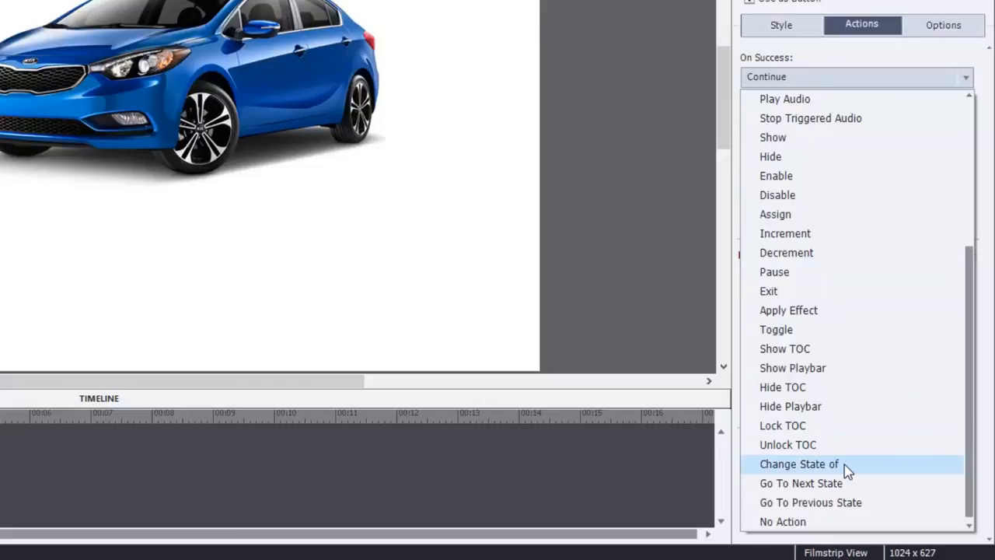
click(799, 463)
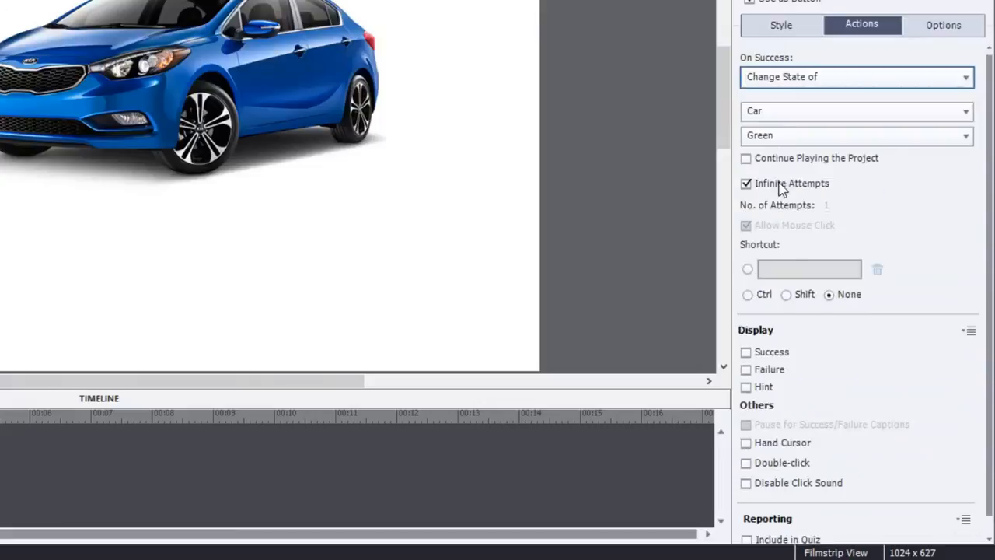
click(855, 110)
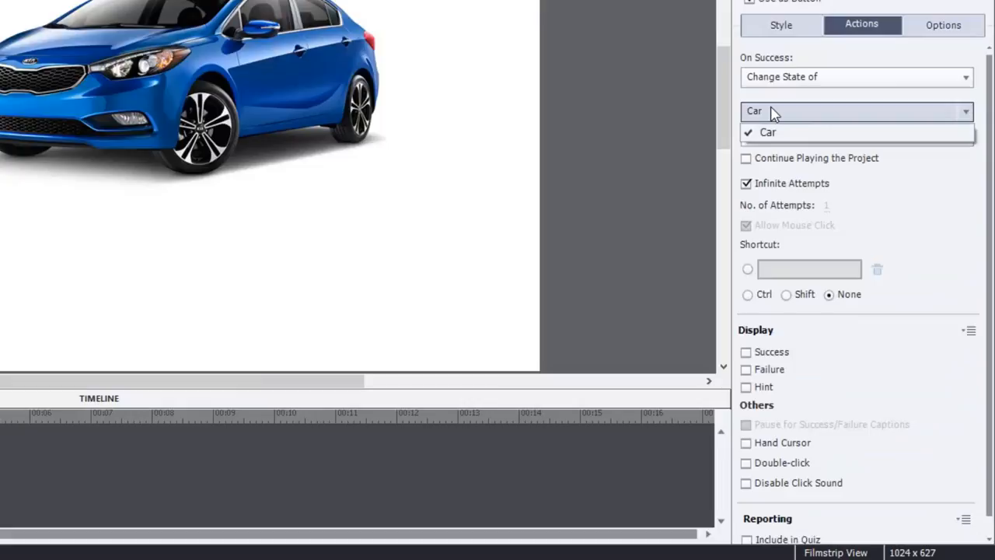
click(767, 132)
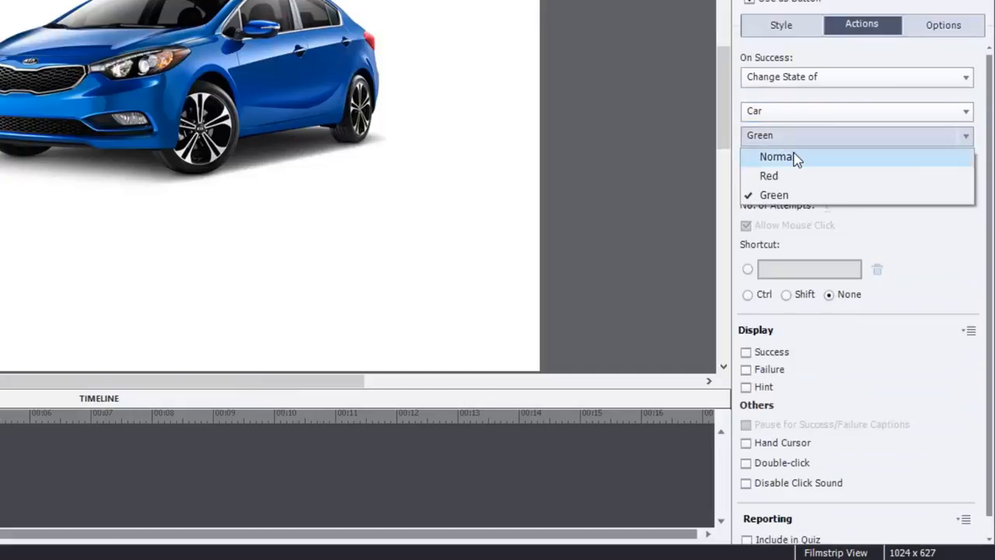
click(774, 156)
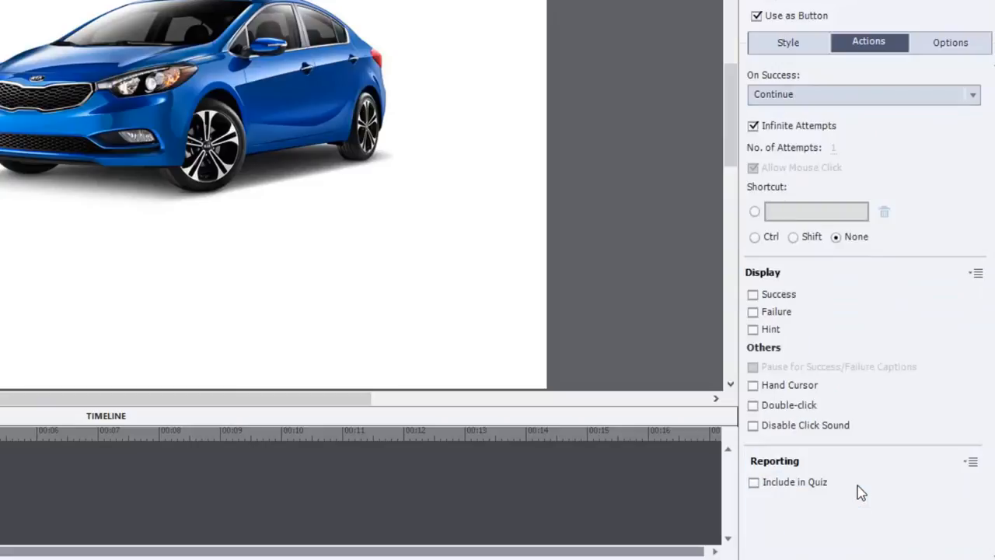
Set the Red button's On Success action to Change State of Car, state Red.
click(863, 94)
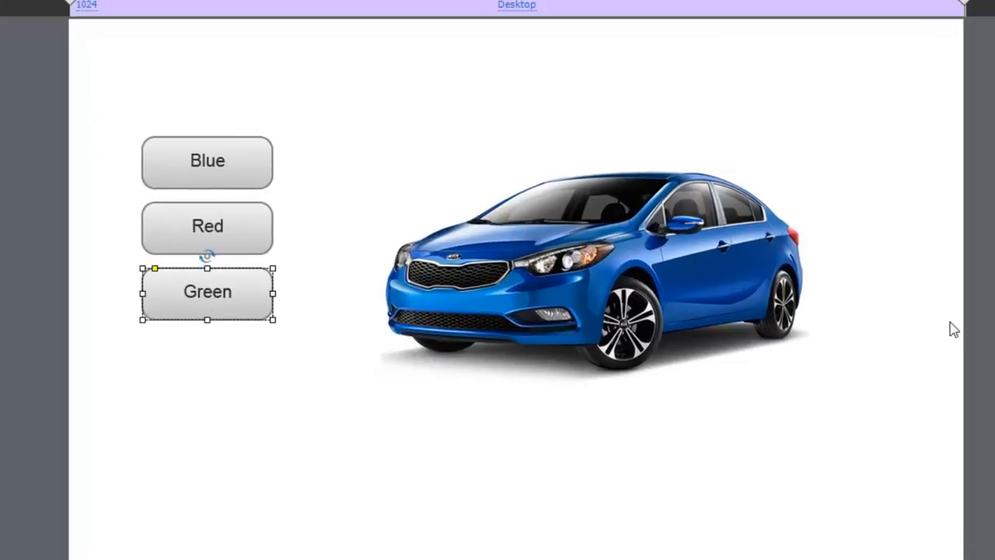
click(858, 78)
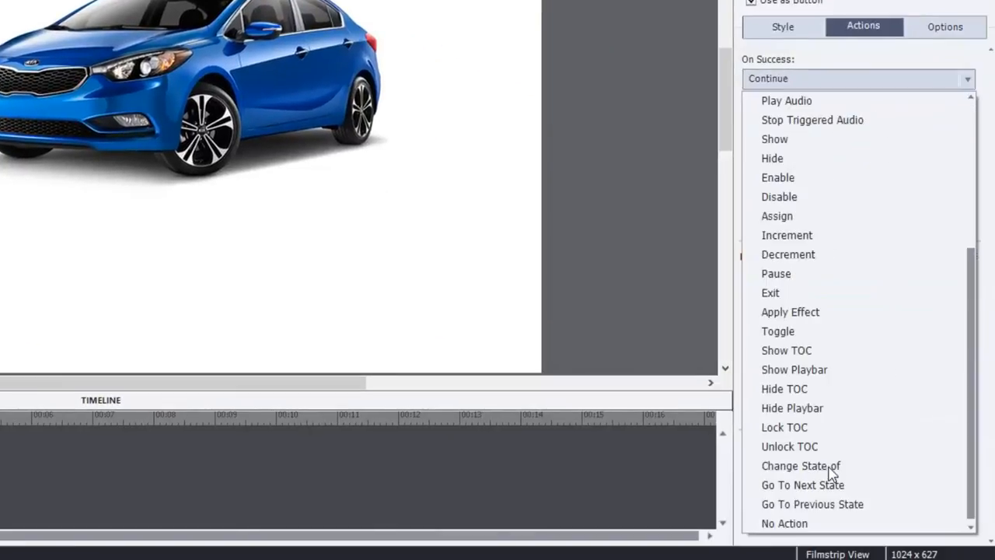
click(800, 466)
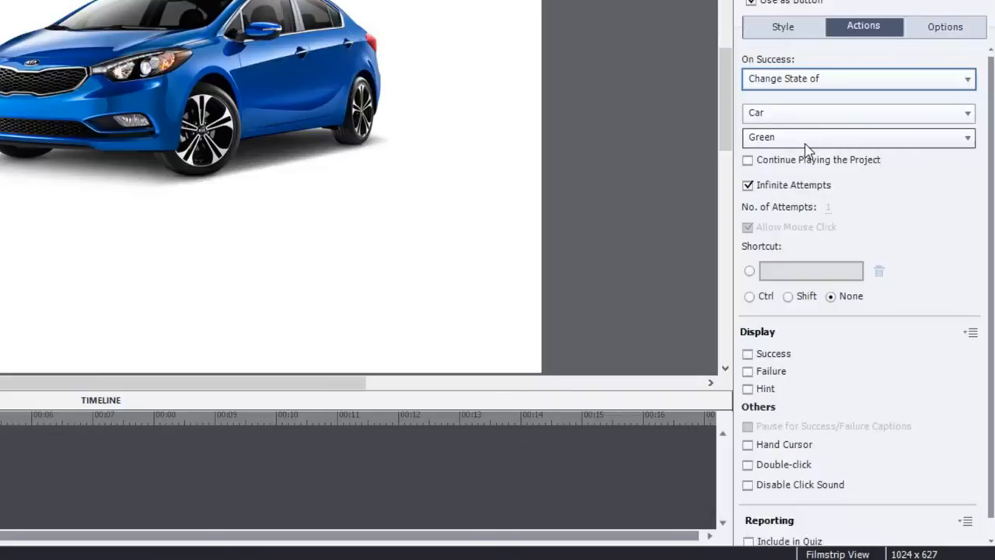
click(858, 137)
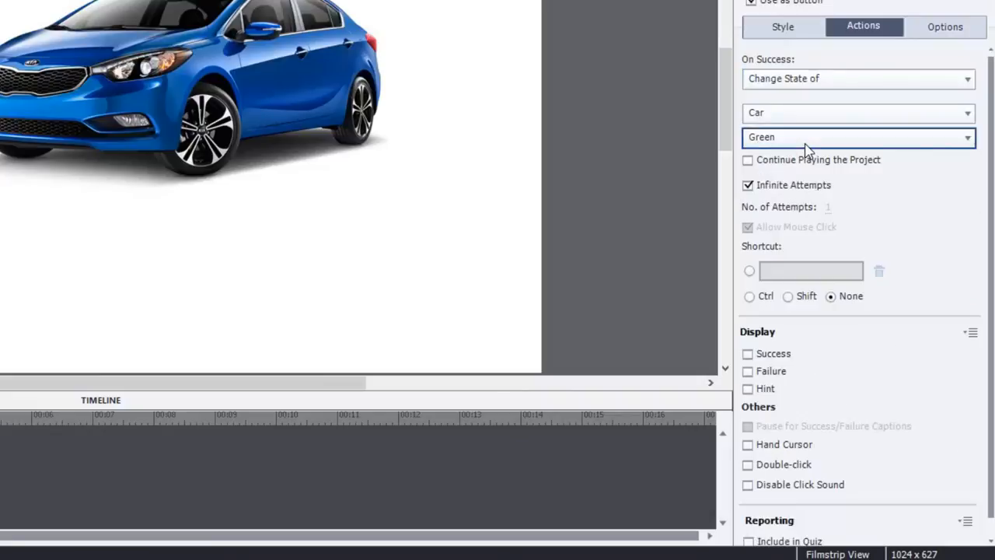
click(859, 137)
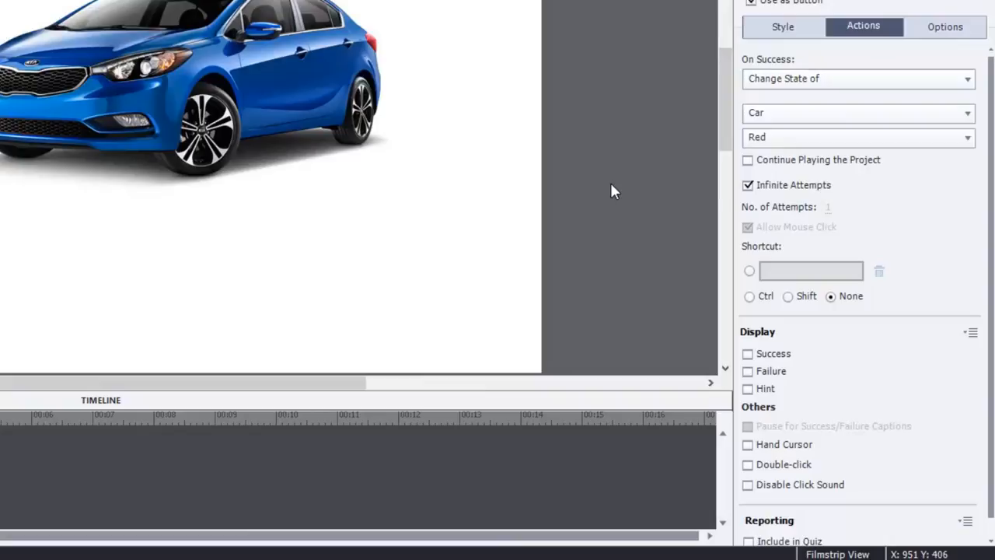
mouse_move(274, 189)
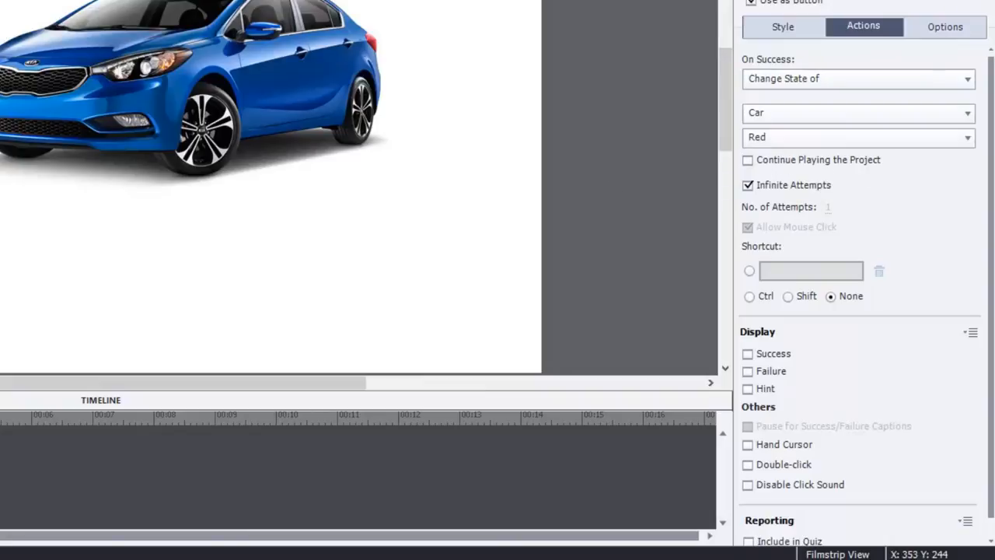
click(859, 137)
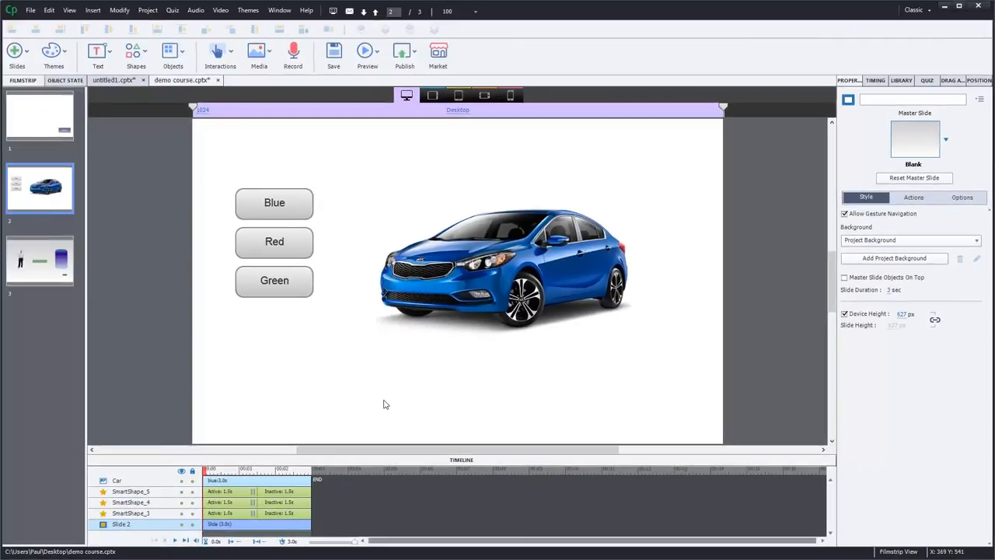
mouse_move(756, 401)
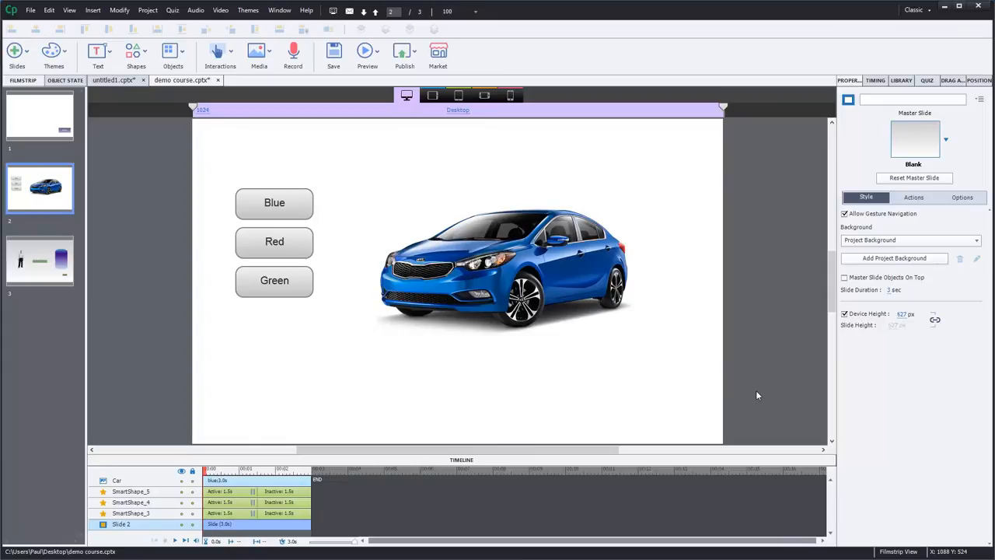
mouse_move(226, 293)
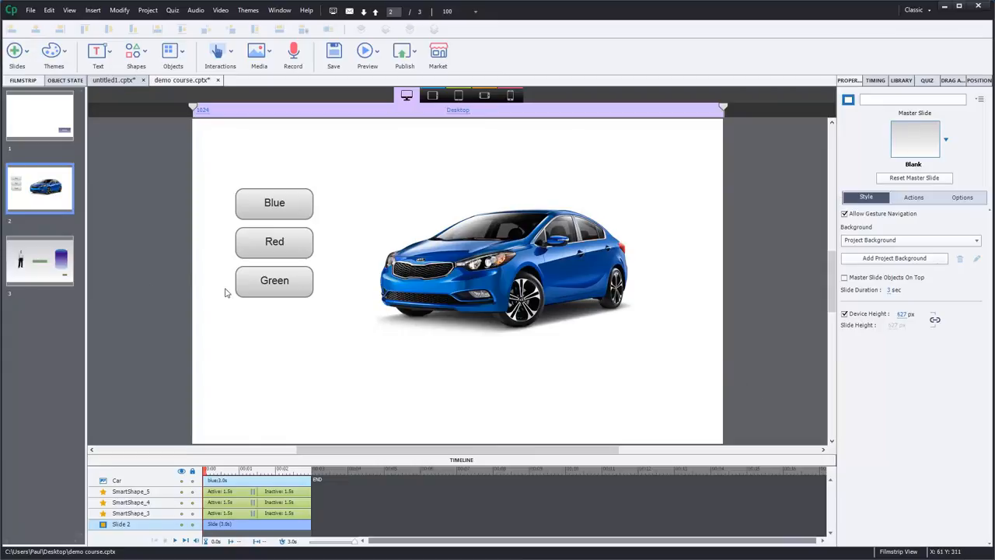
Select the car image on slide 2 to show its Object State properties.
click(510, 268)
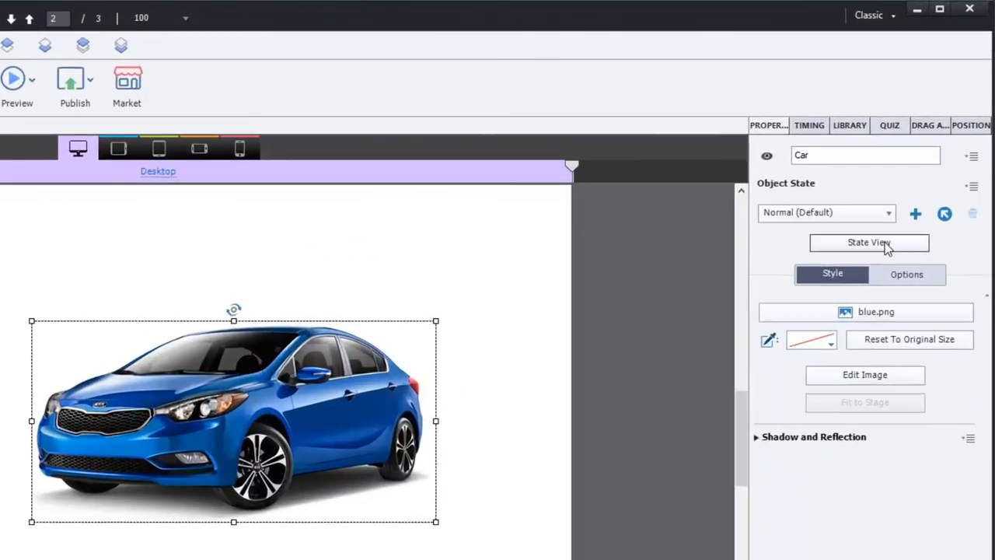
Review the car's states in State View and add a new state named NewState1.
click(870, 243)
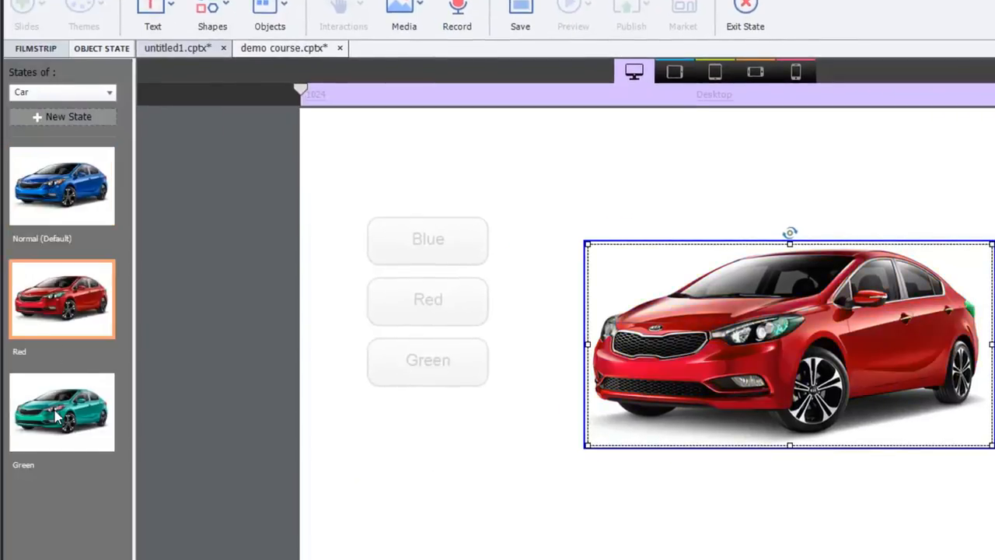
click(62, 414)
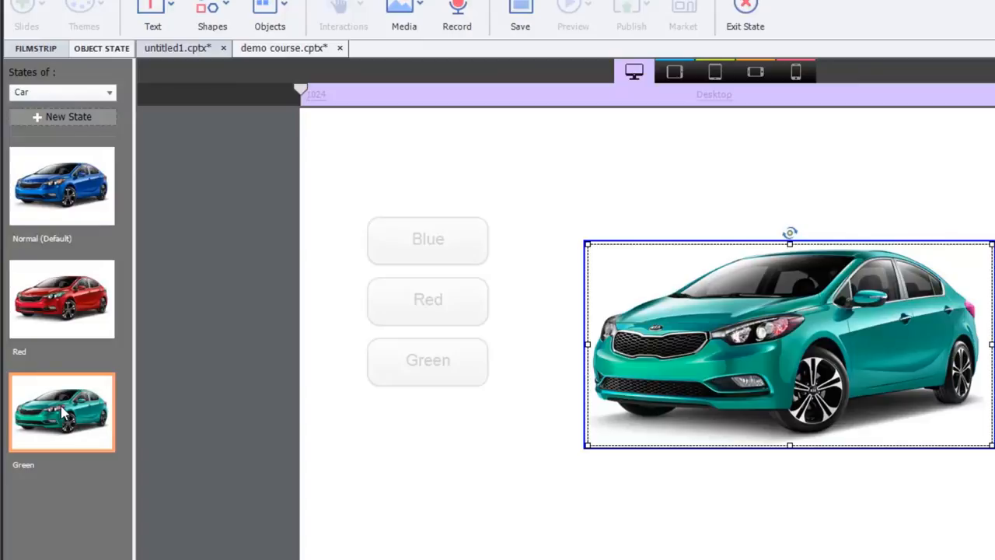
mouse_move(70, 121)
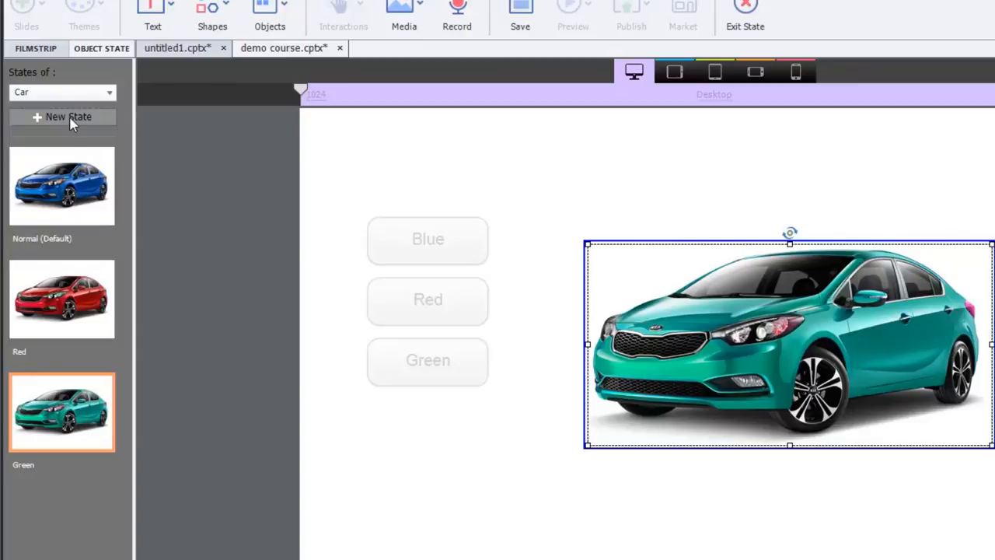
click(68, 117)
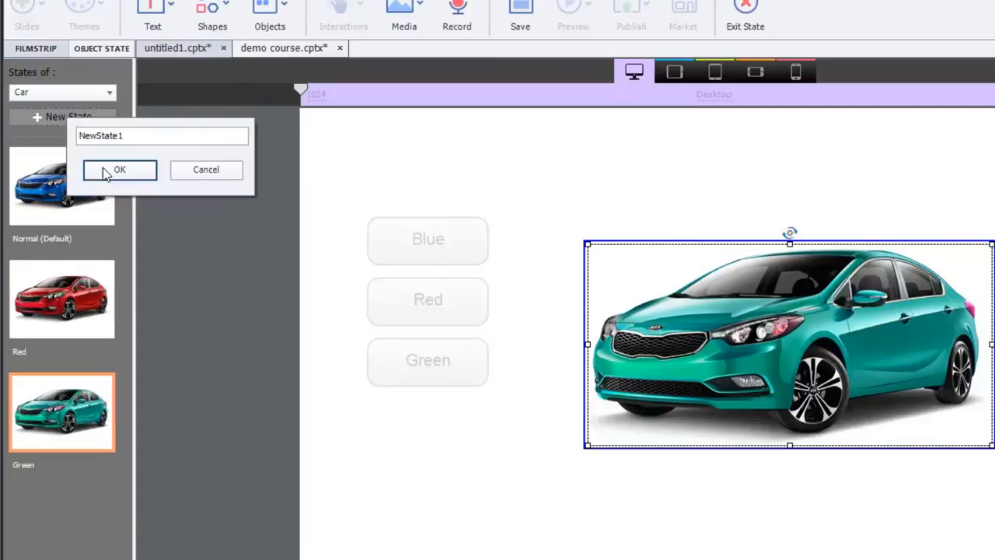
click(120, 170)
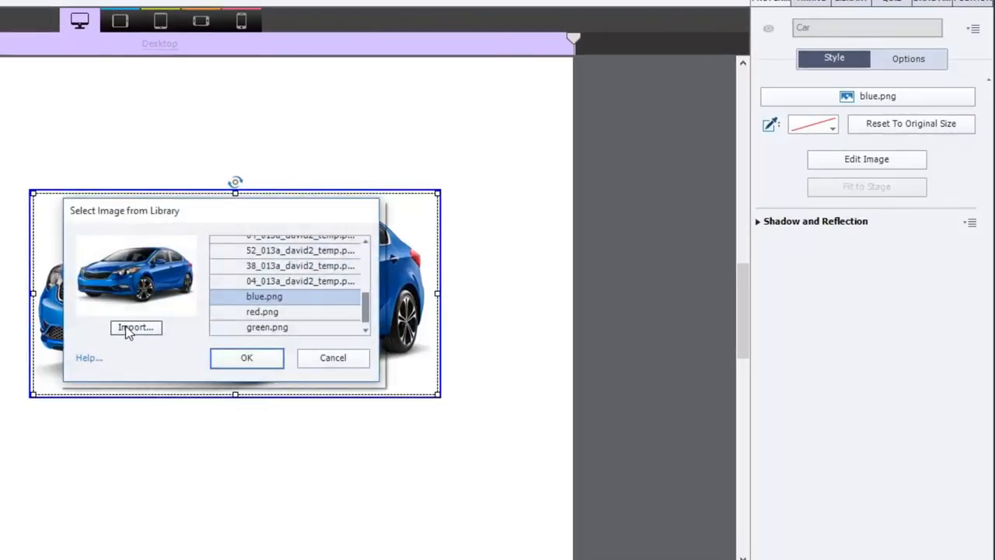
Delete NewState1 so only Normal, Red and Green remain, and launch the browser preview.
click(135, 327)
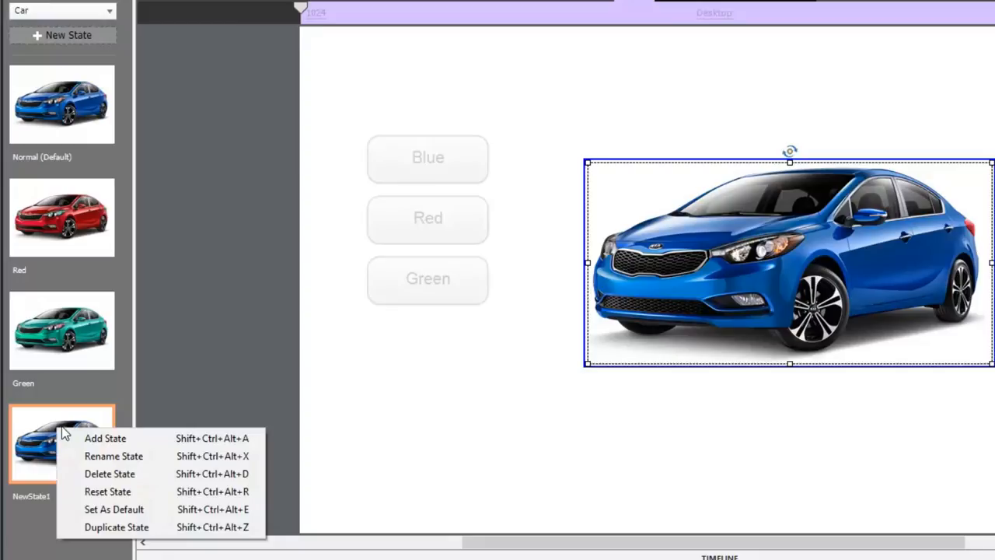
click(108, 473)
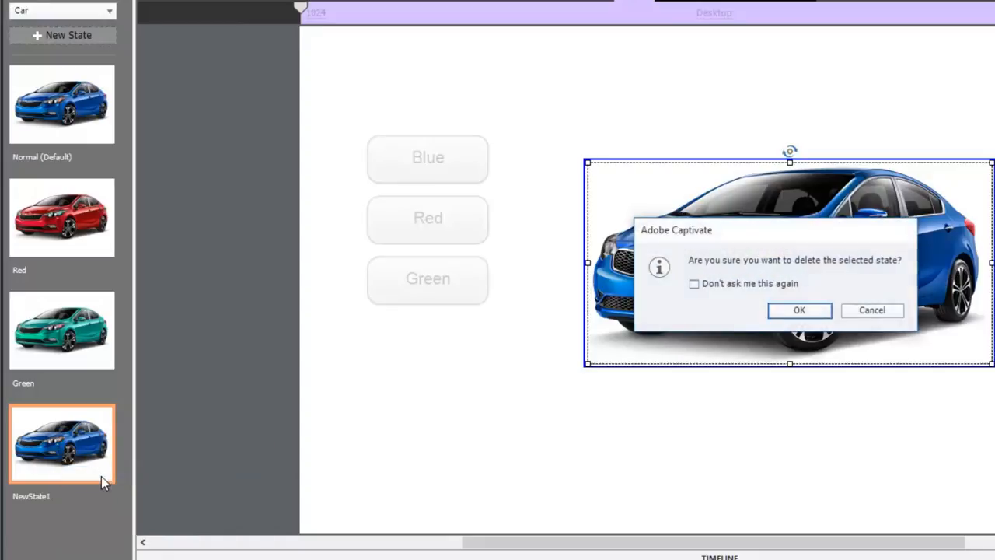
click(798, 311)
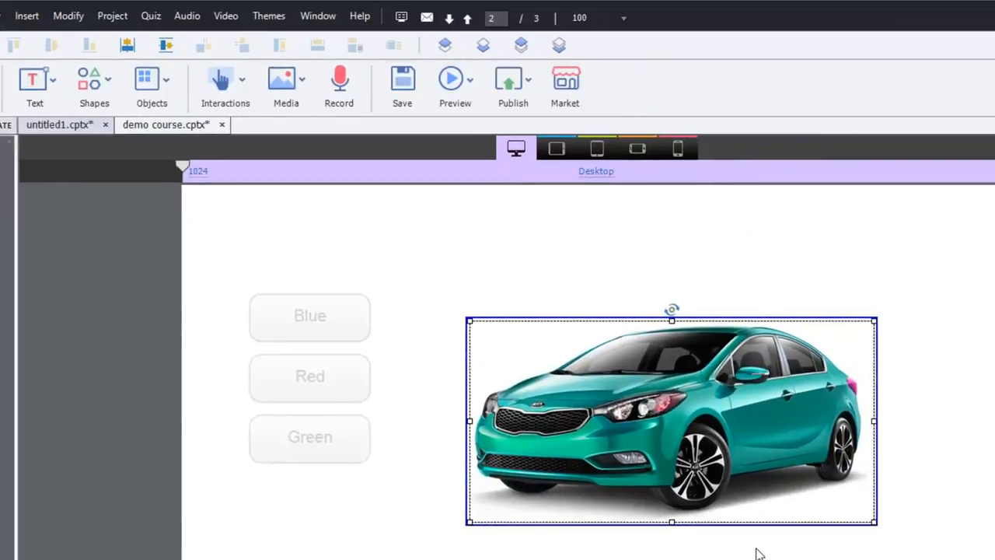
click(453, 78)
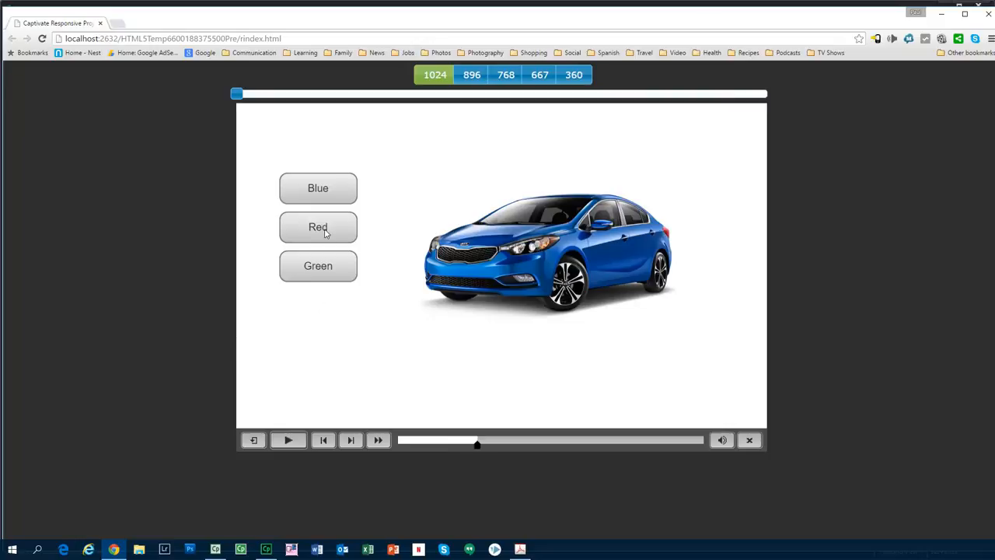
Test the Red, Green, Red and Blue buttons recolouring the car in the Chrome preview.
click(318, 226)
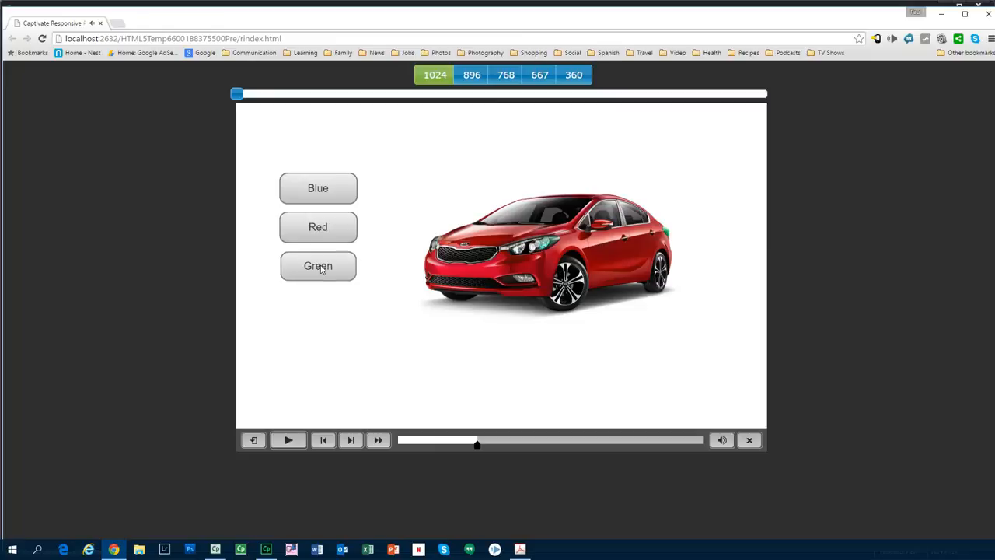
click(318, 266)
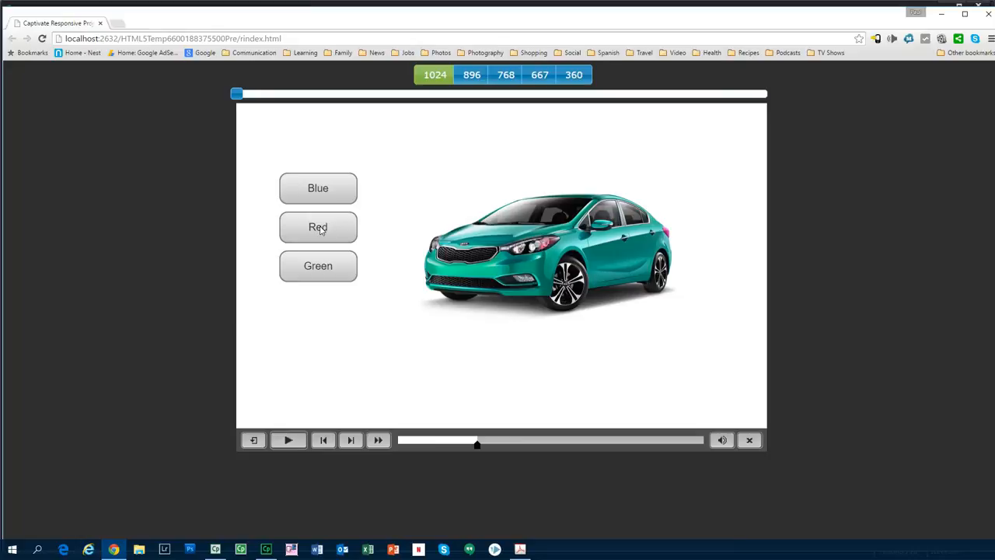
mouse_move(492, 269)
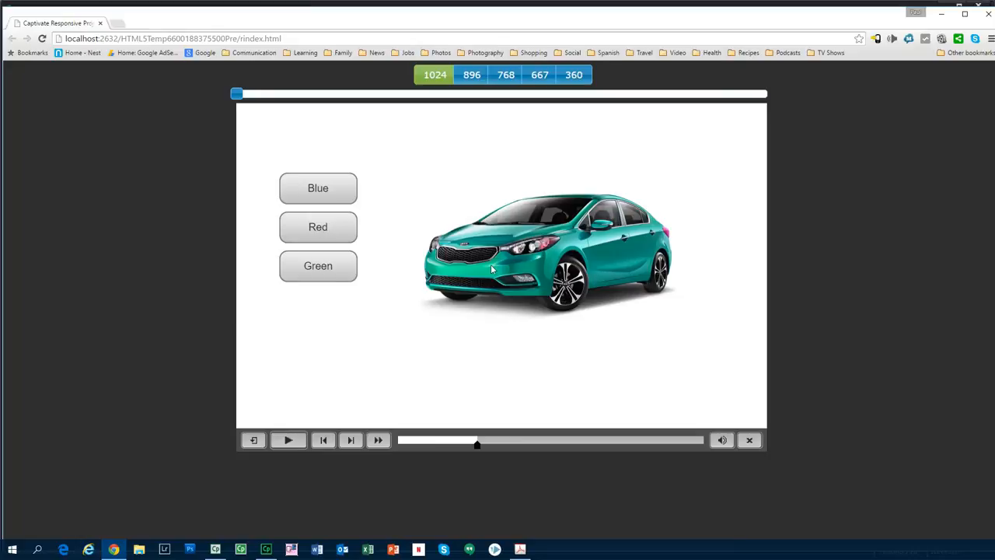
click(318, 227)
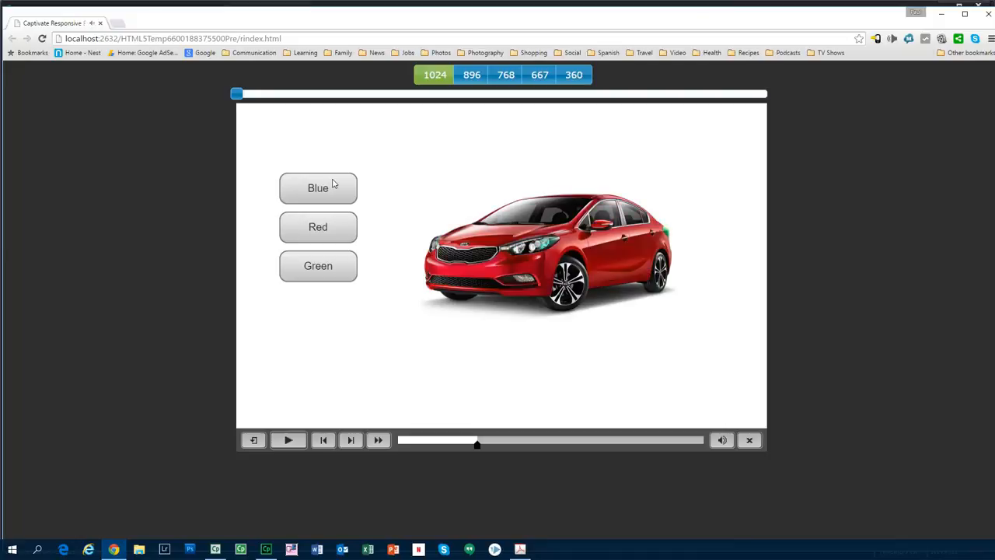
click(317, 188)
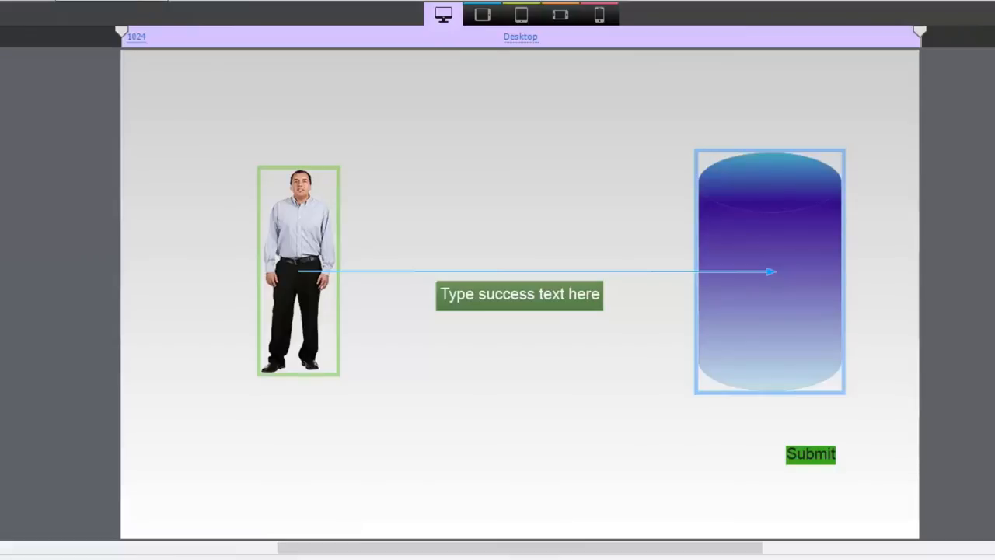
mouse_move(298, 227)
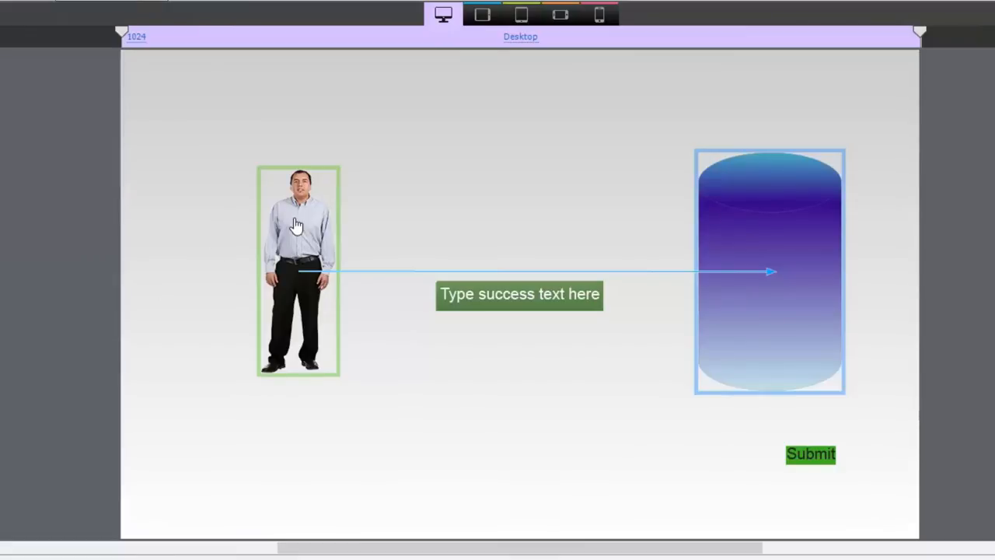
mouse_move(294, 226)
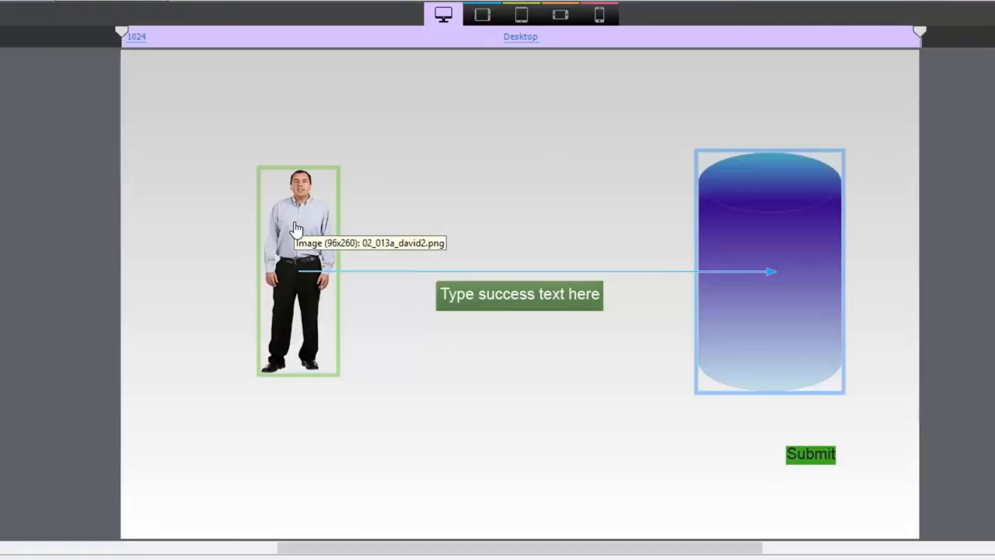
mouse_move(774, 245)
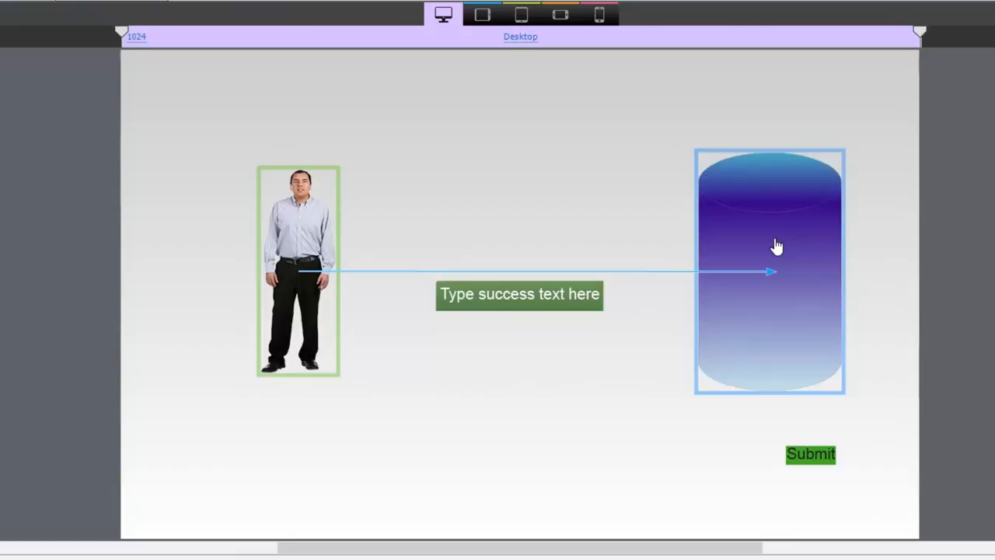
mouse_move(392, 255)
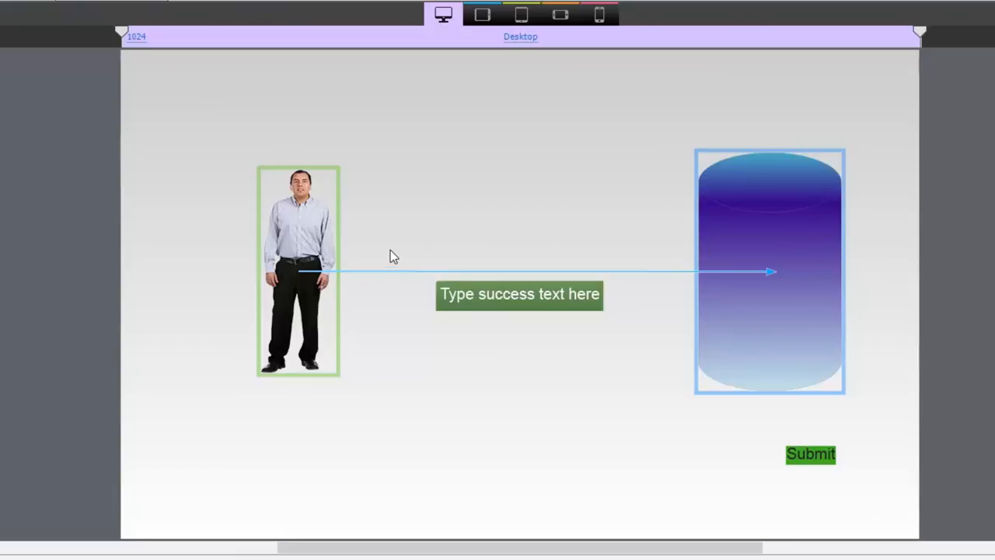
mouse_move(392, 220)
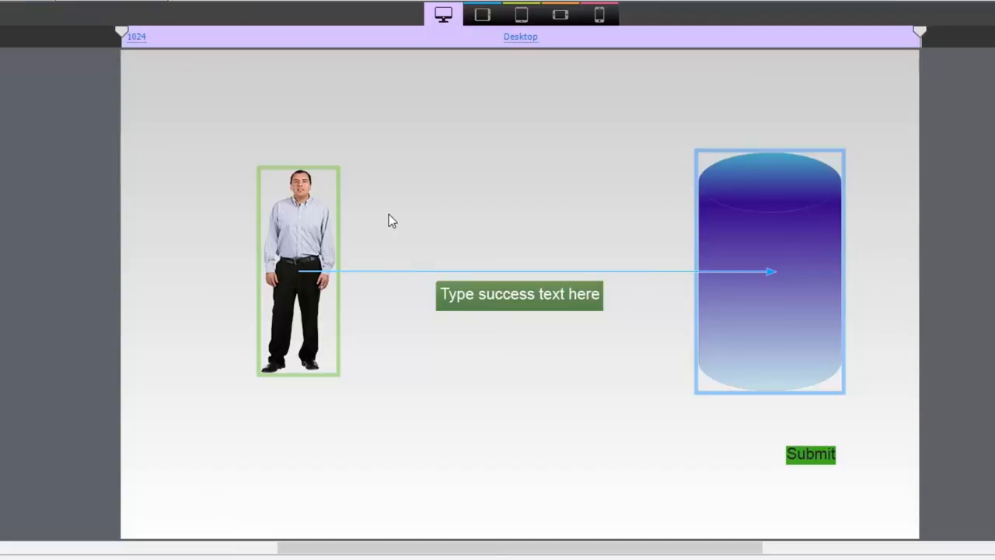
mouse_move(297, 235)
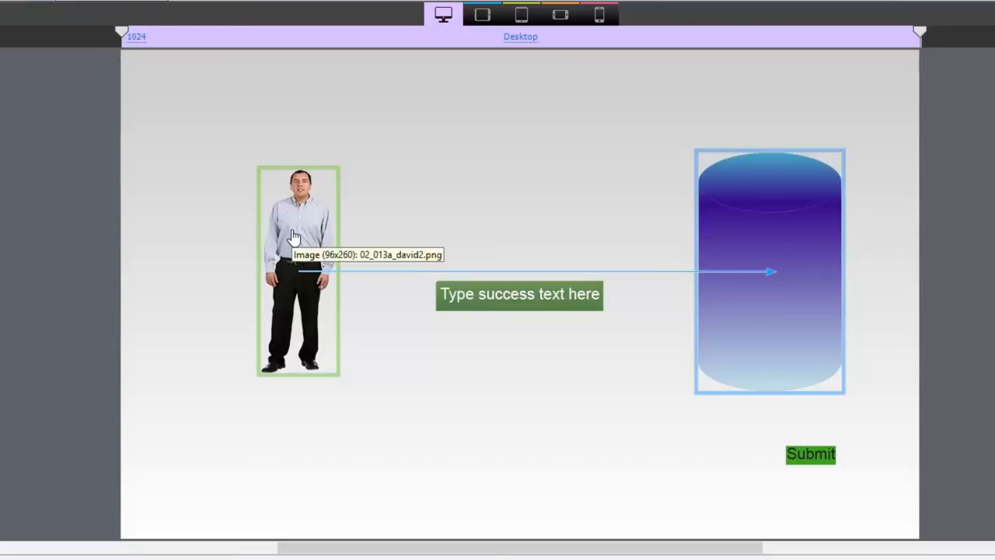
mouse_move(364, 216)
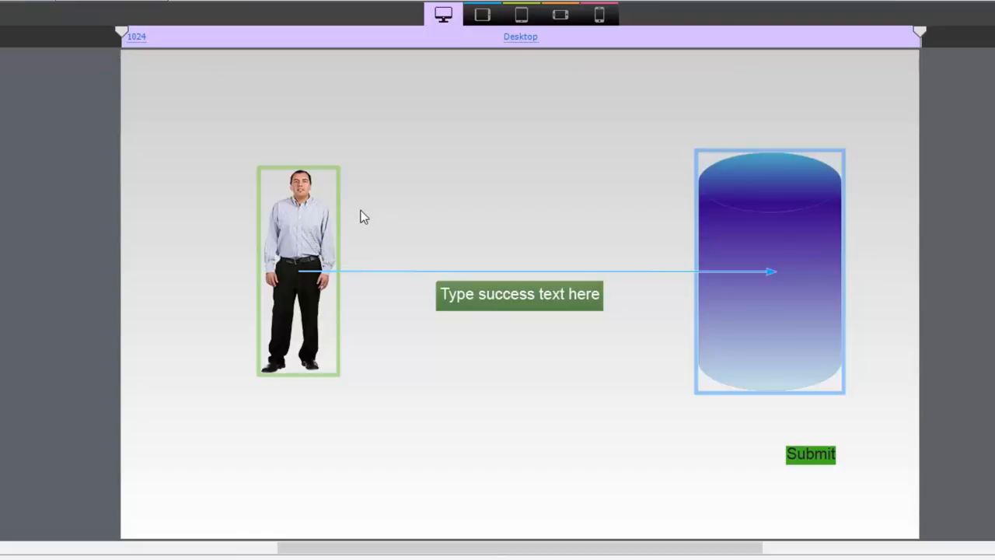
mouse_move(297, 227)
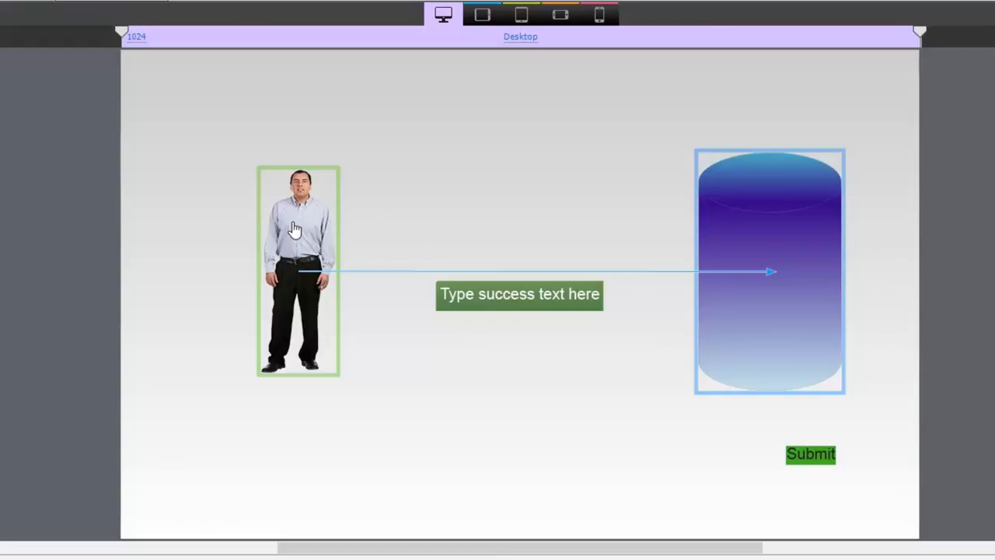
mouse_move(301, 221)
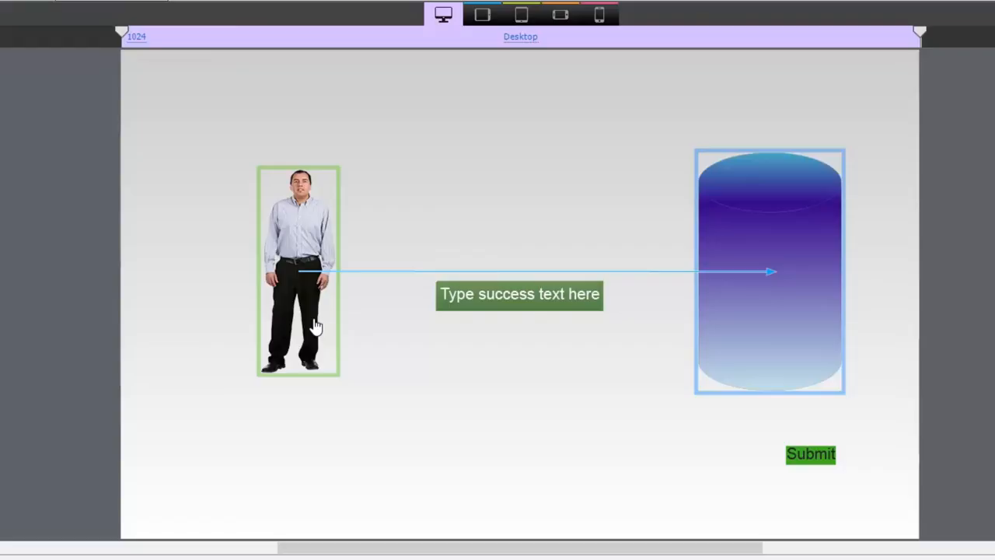
mouse_move(366, 245)
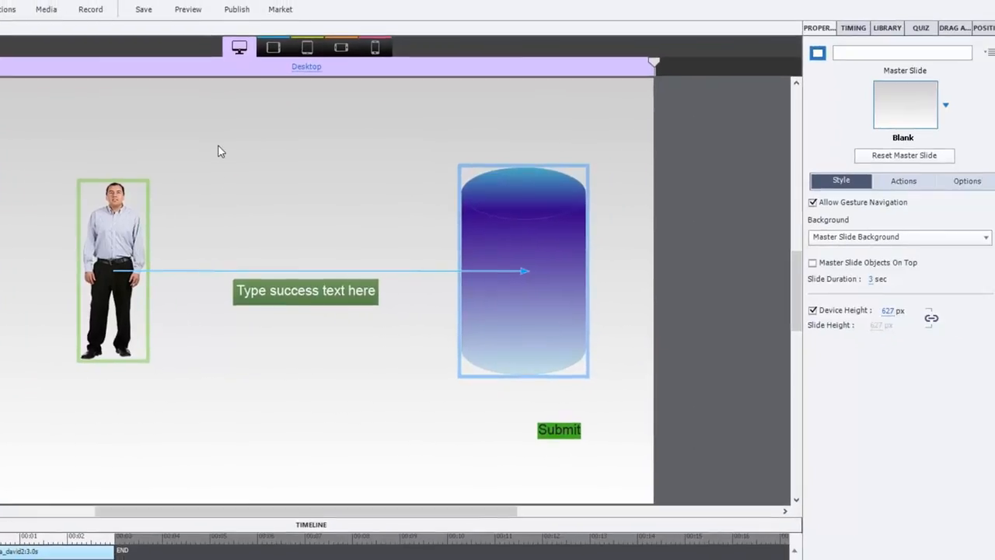
click(112, 226)
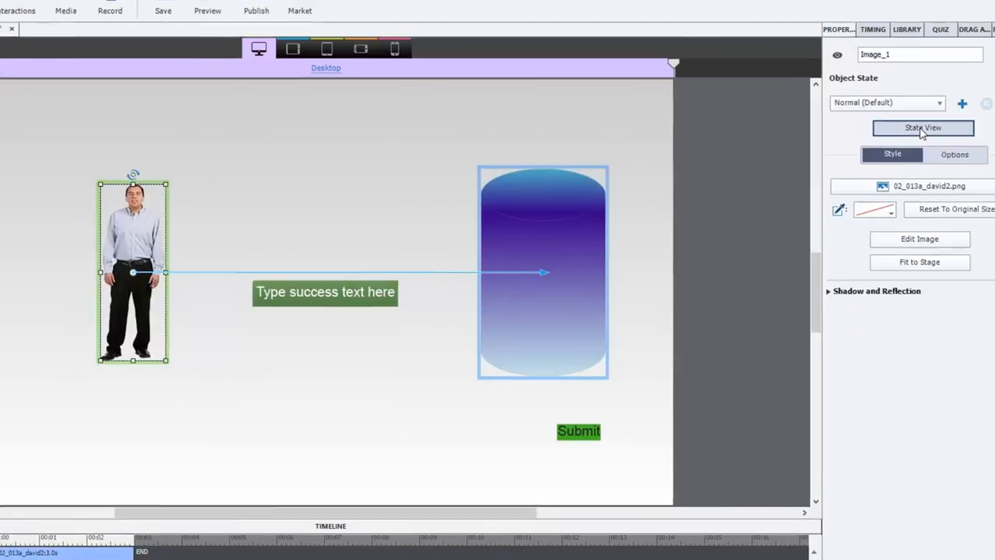
View the DragOver and DropAccept states of David's image in State View.
click(922, 127)
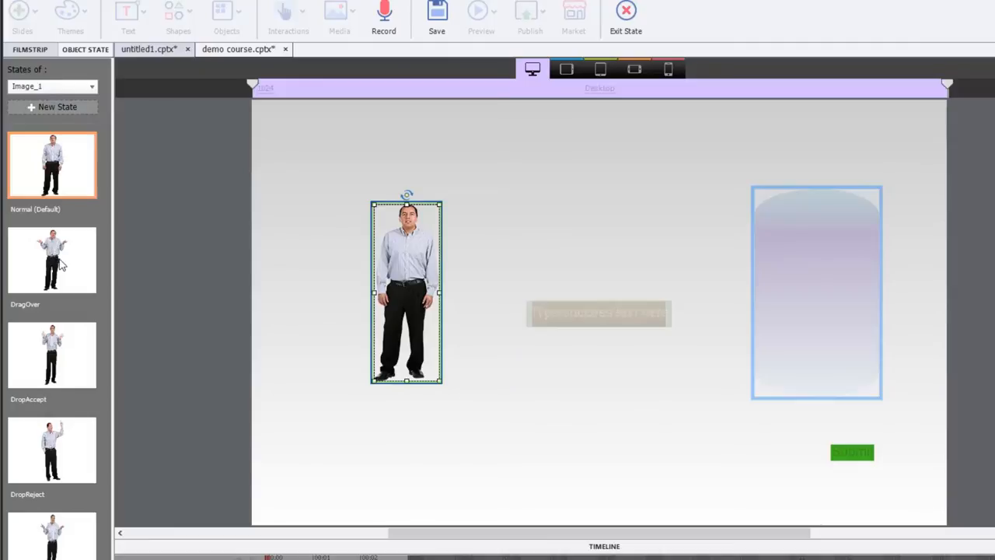
click(52, 259)
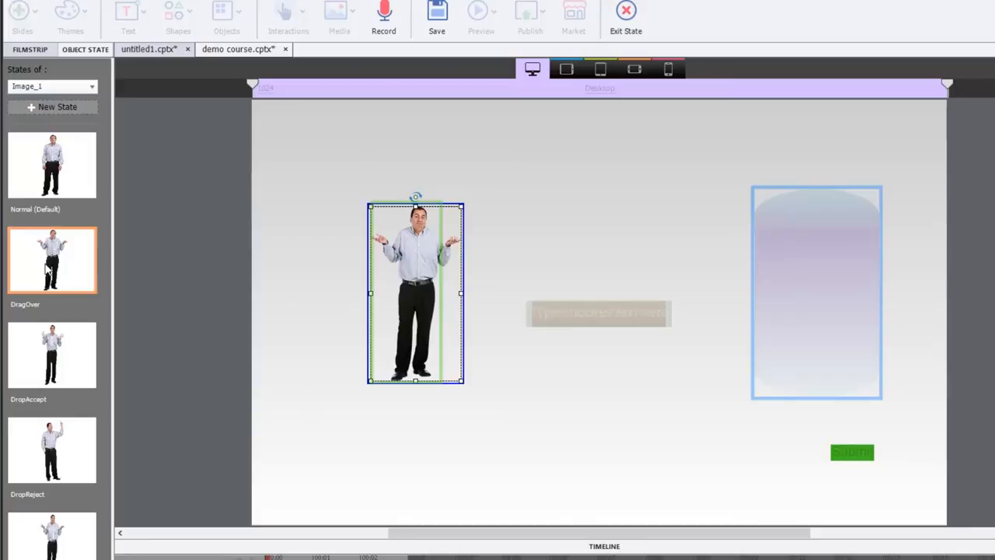
mouse_move(53, 355)
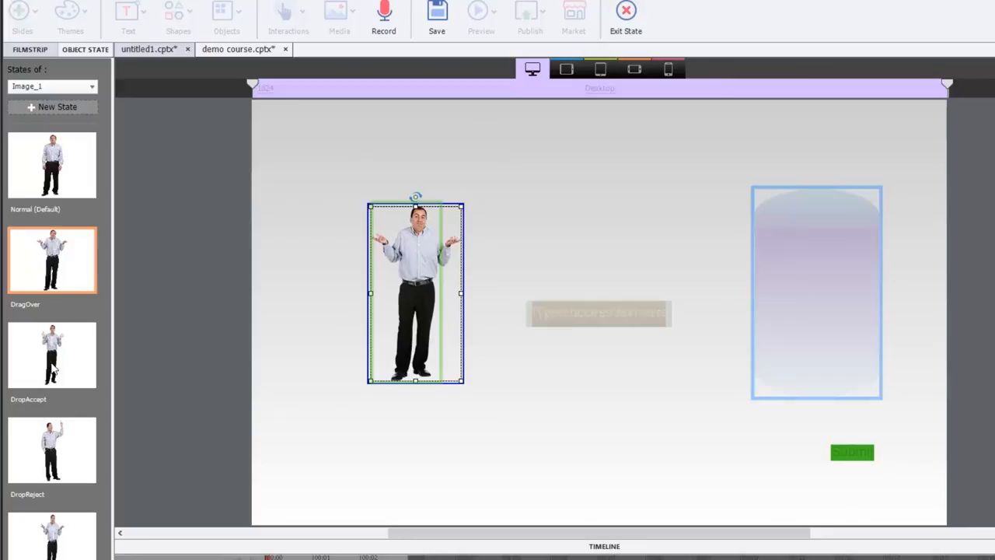
click(51, 354)
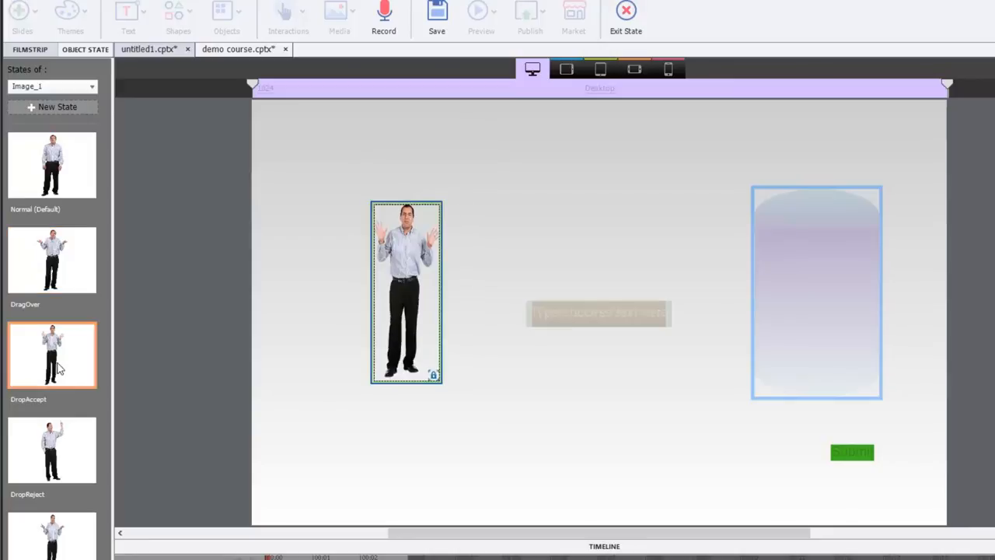
mouse_move(444, 313)
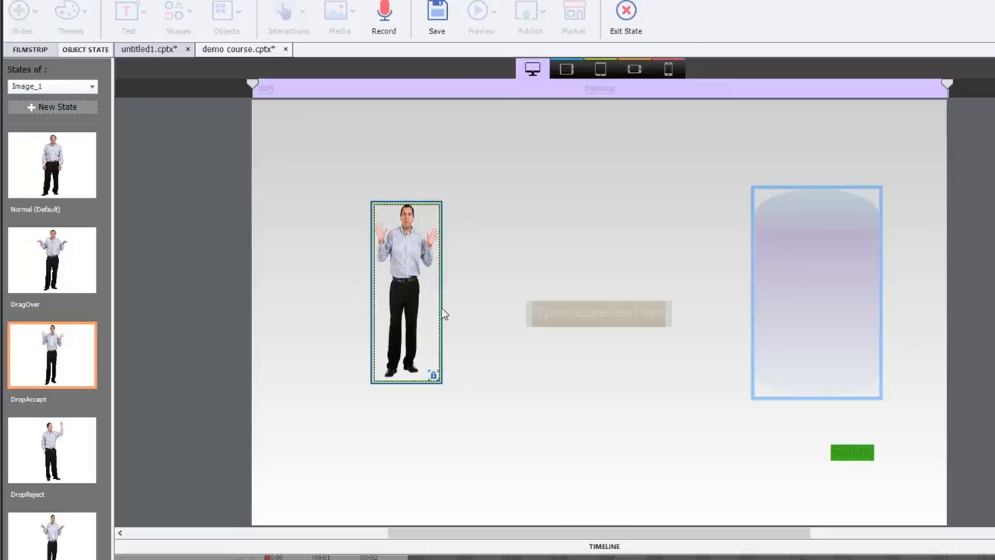
mouse_move(430, 292)
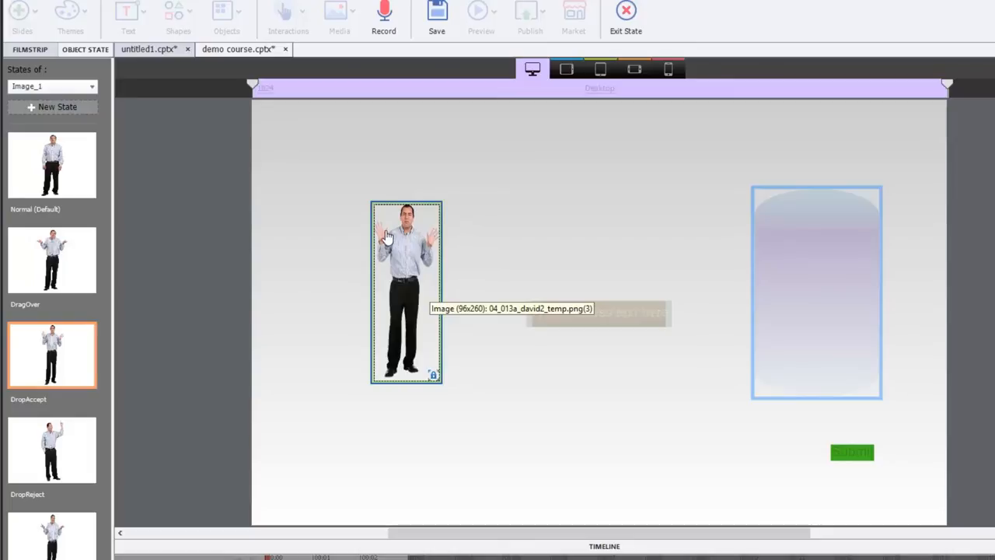
mouse_move(130, 384)
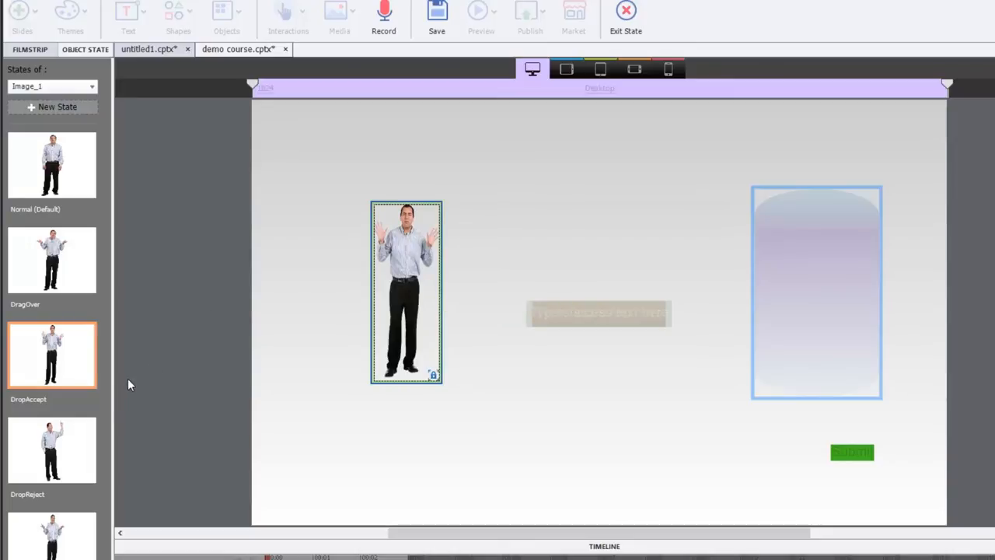
mouse_move(17, 458)
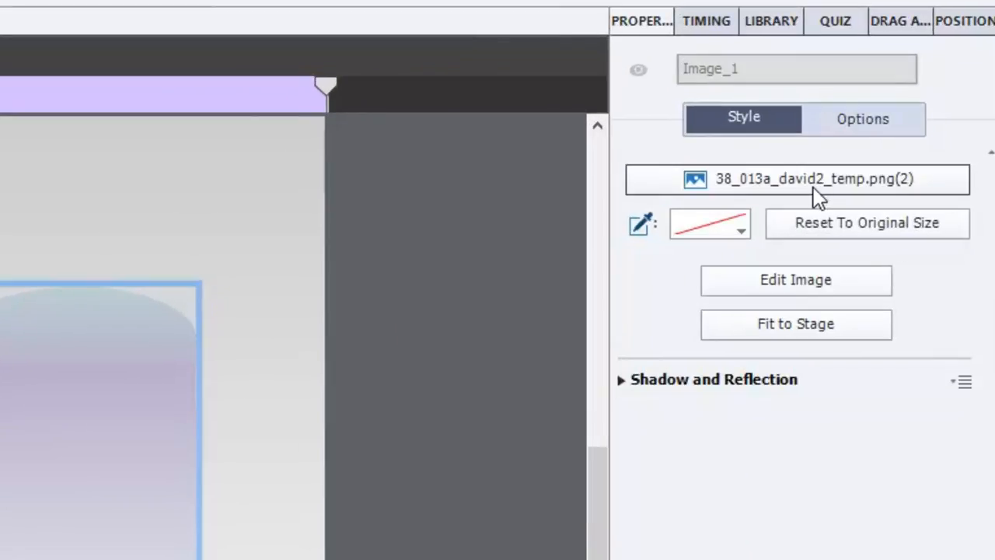
Replace the state's picture with the pointing-up David image from the library.
click(795, 180)
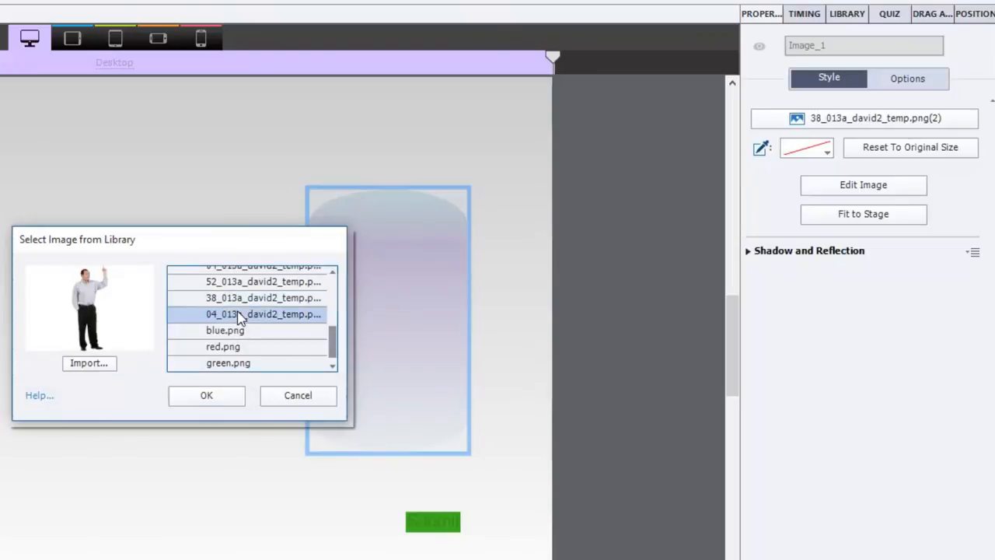
click(263, 282)
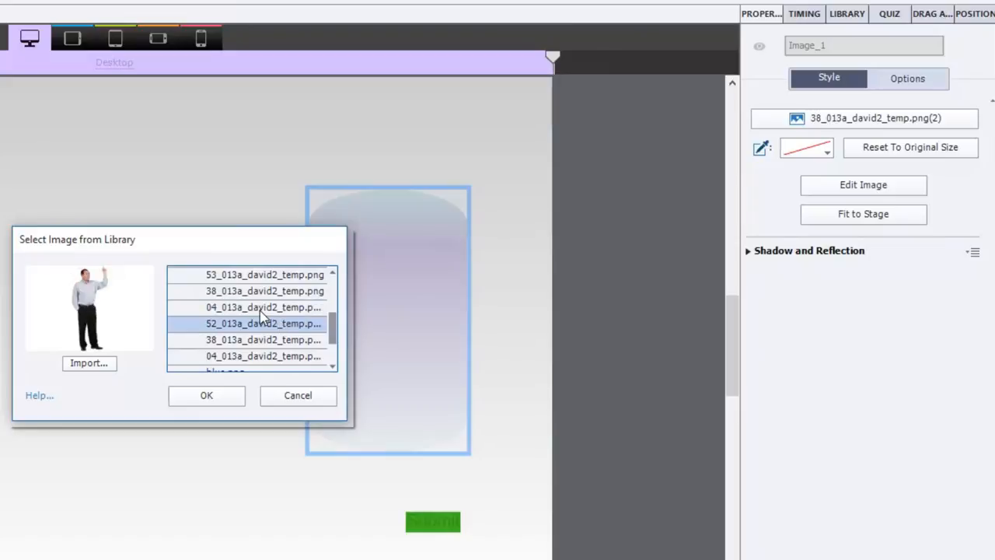
click(206, 396)
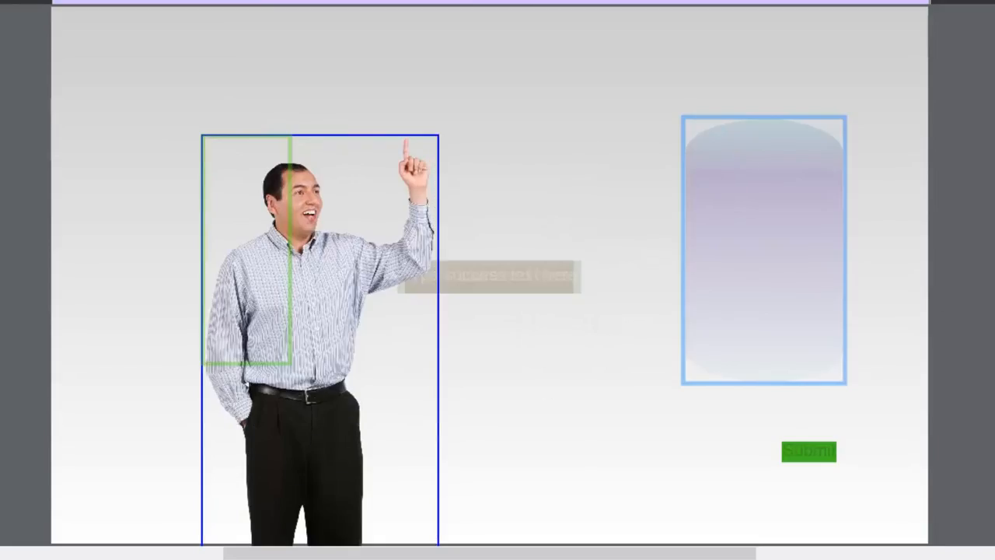
scroll(down, 3)
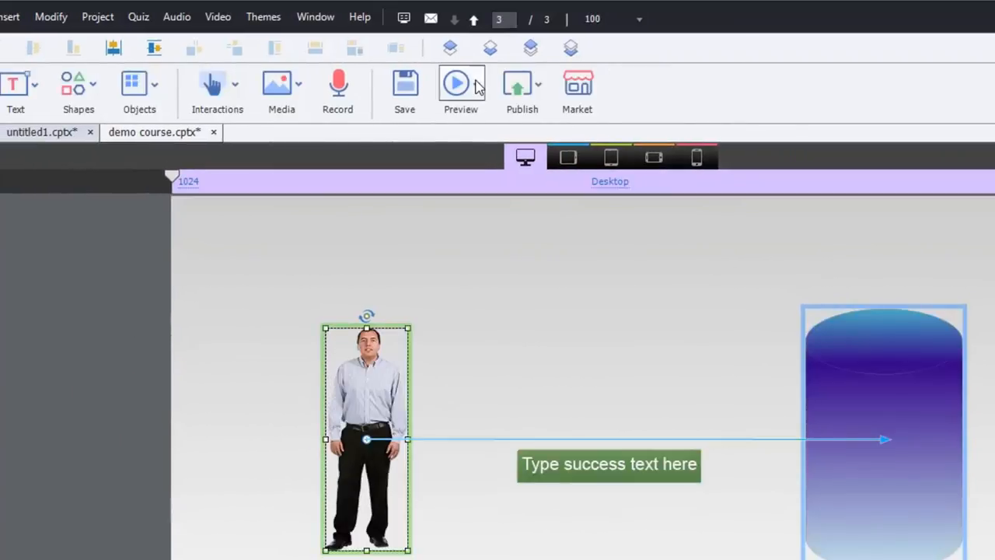
Play only slide 3 in the HTML5 preview to test dragging David into the tank.
click(482, 84)
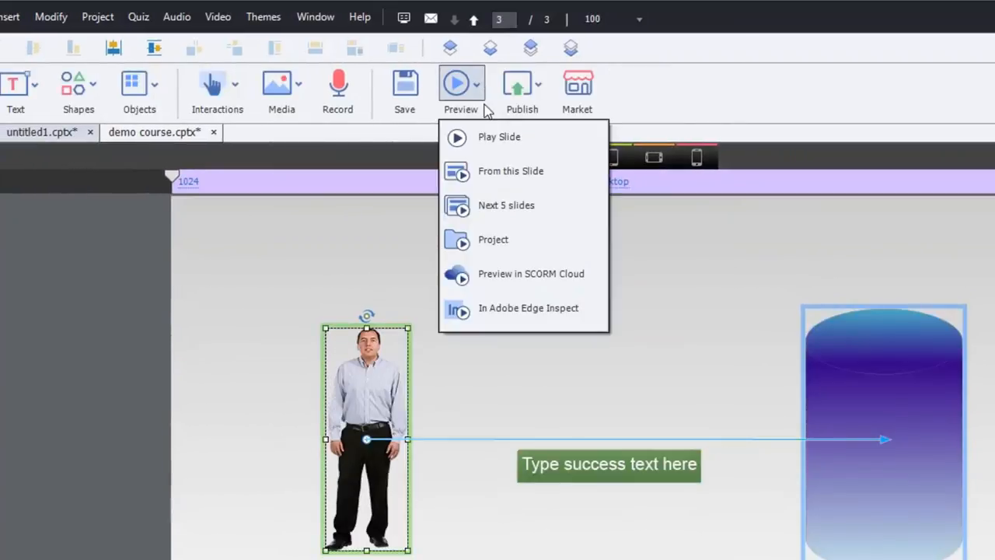
click(511, 170)
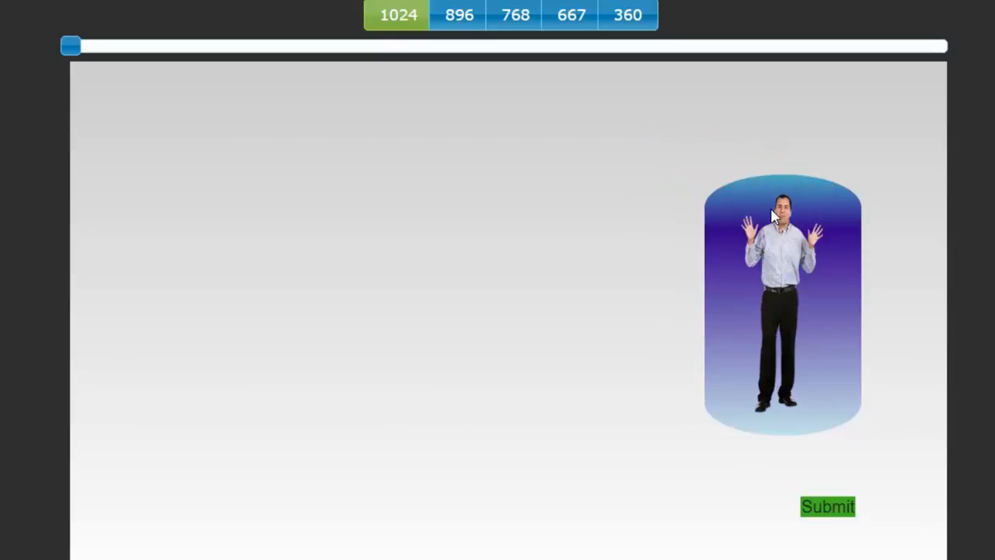
mouse_move(514, 481)
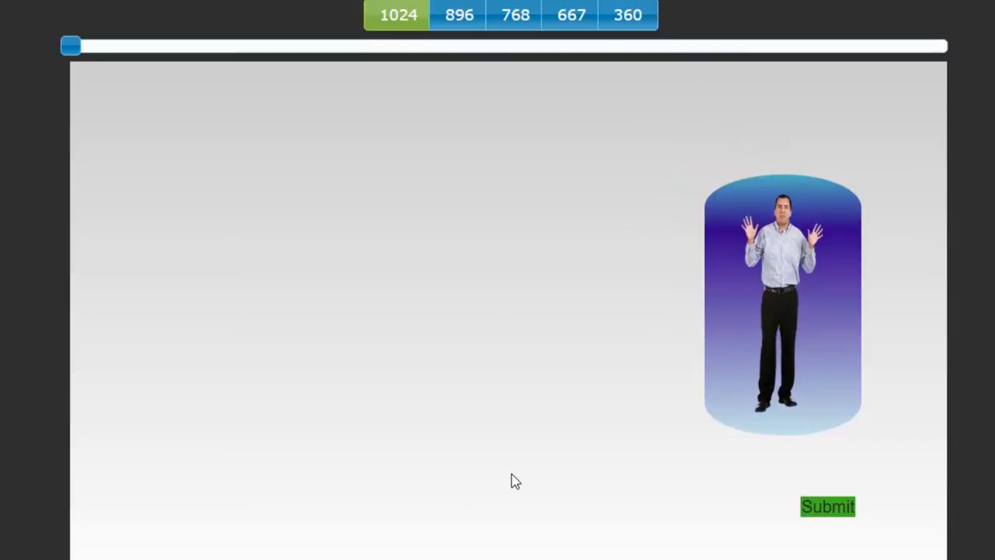